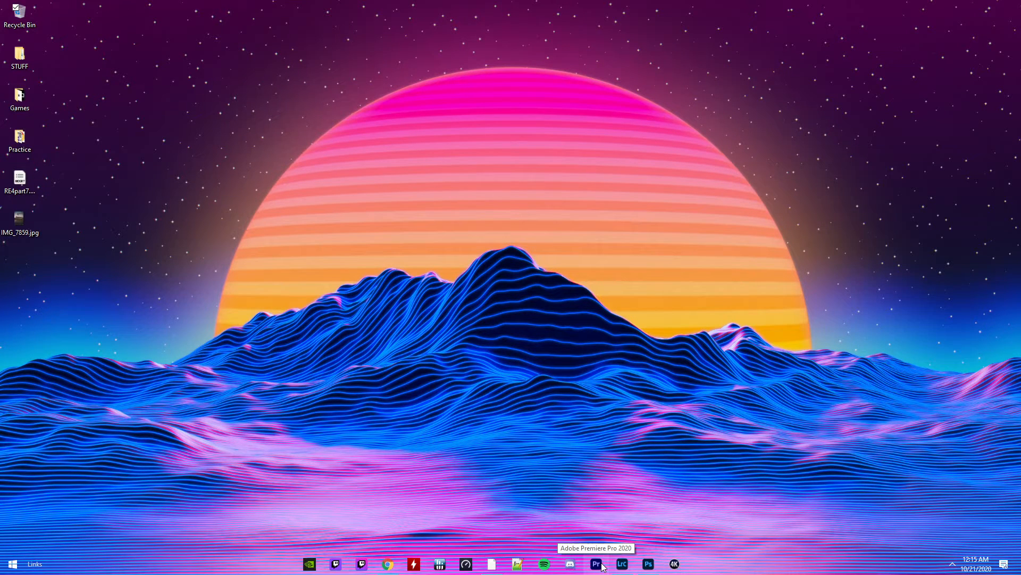
mouse_move(595, 564)
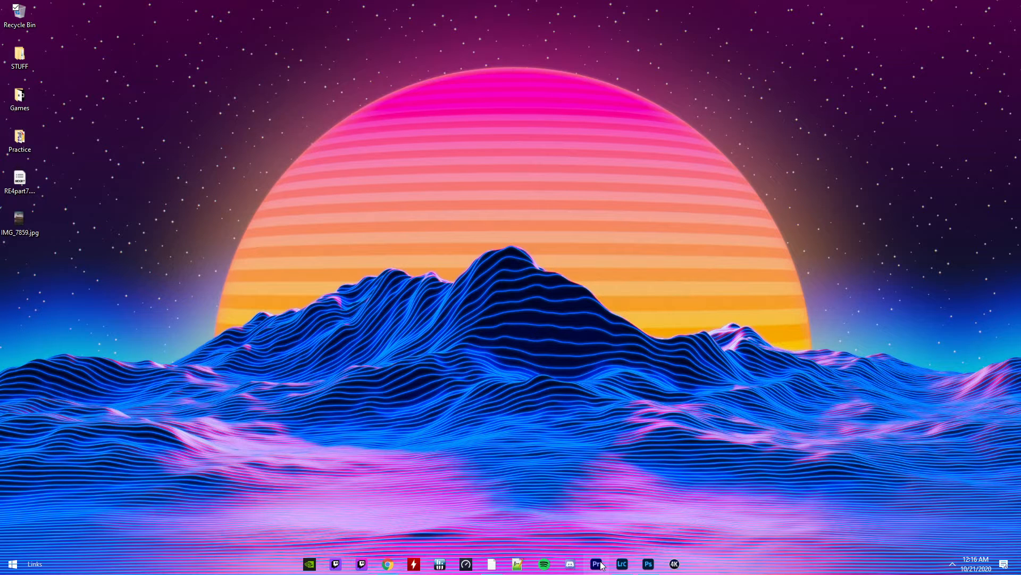
Step: Straighten the beach photo with a small Angle correction in Crop & Straighten
click(620, 564)
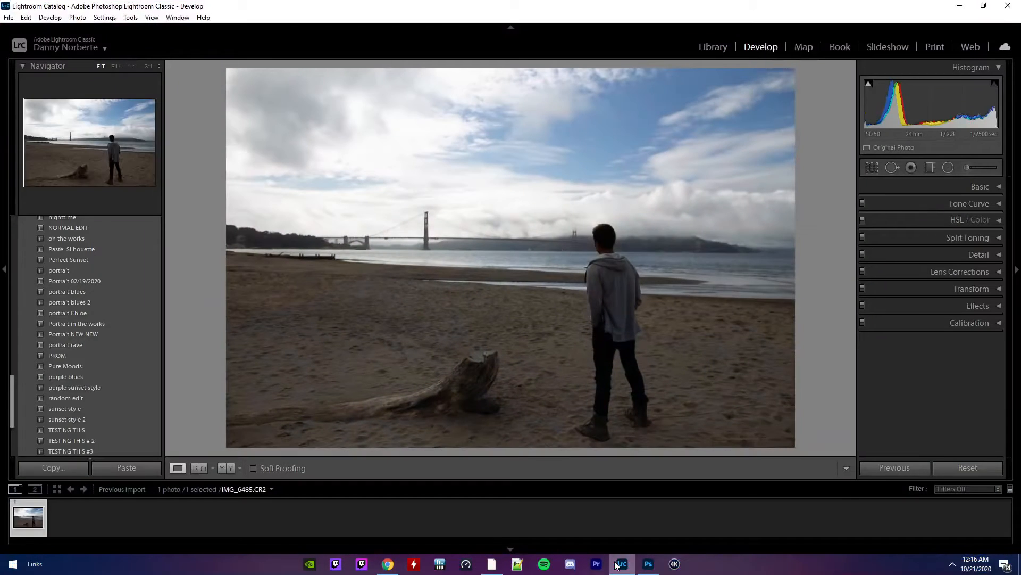
mouse_move(363, 191)
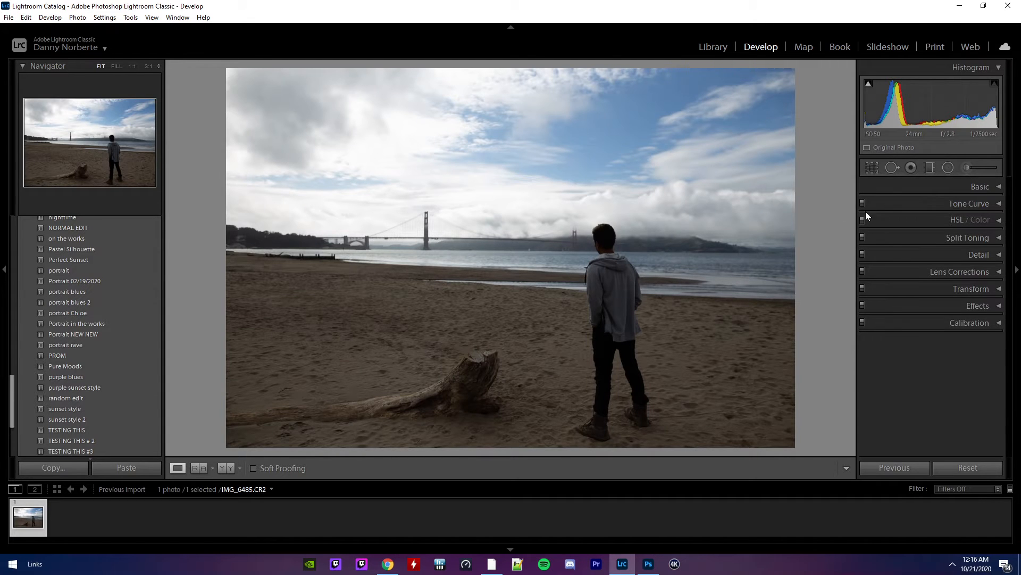
click(872, 167)
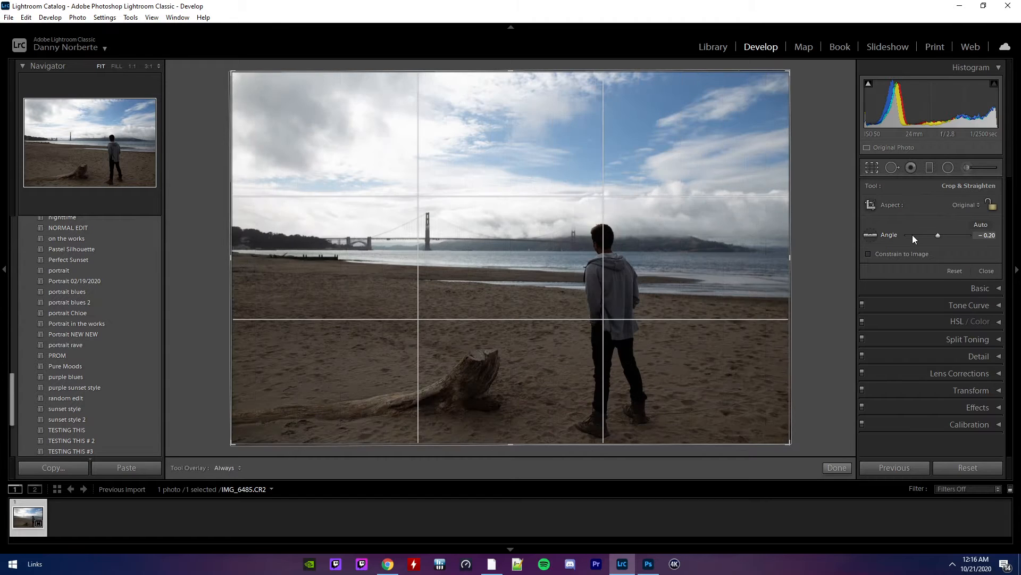
click(836, 469)
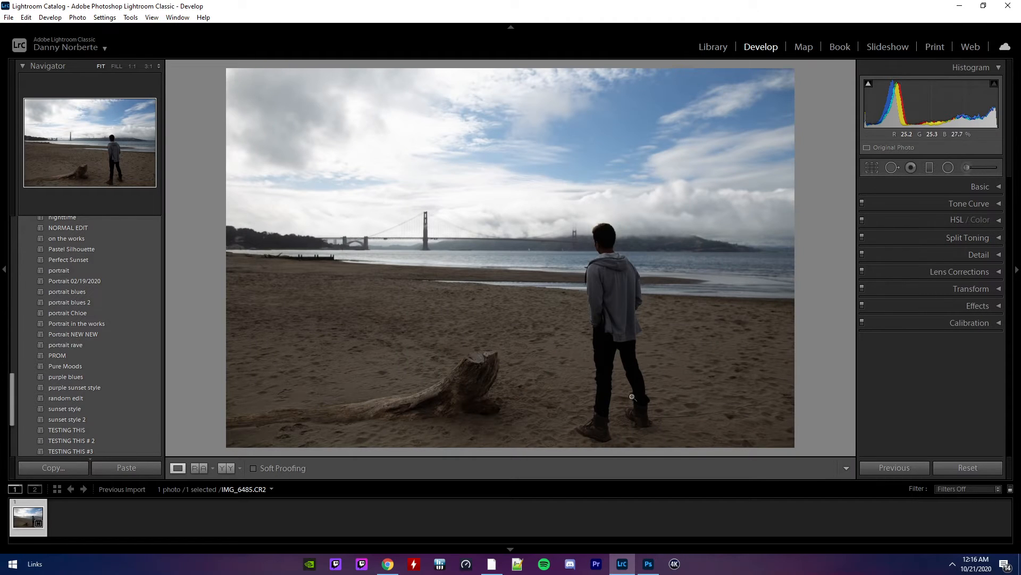
mouse_move(650, 373)
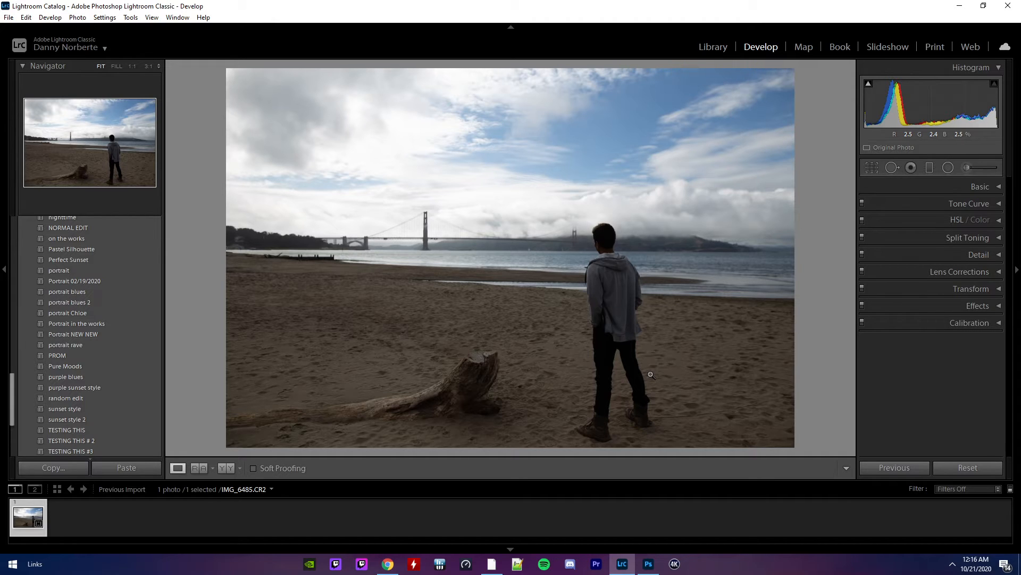
mouse_move(407, 134)
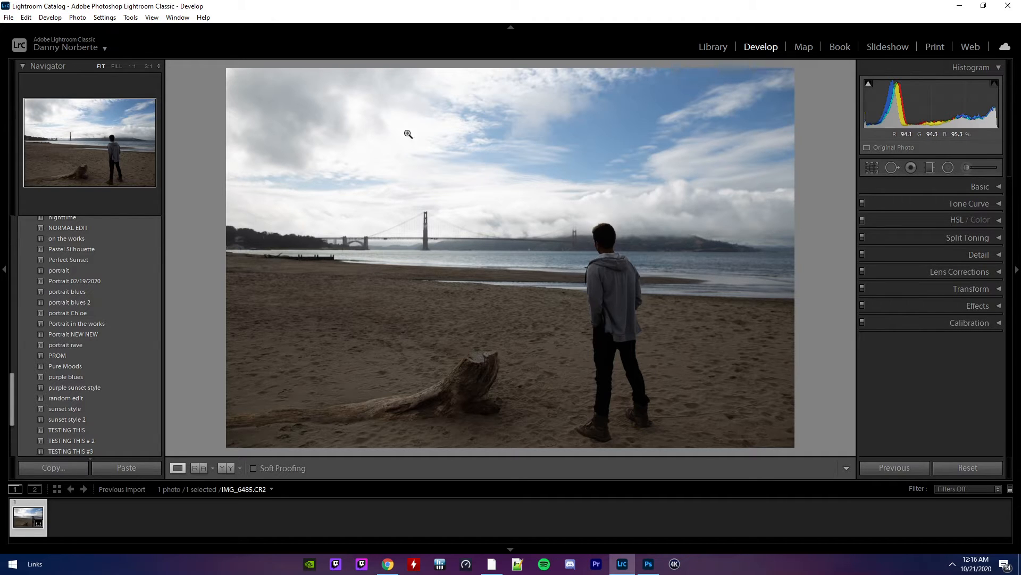
mouse_move(636, 202)
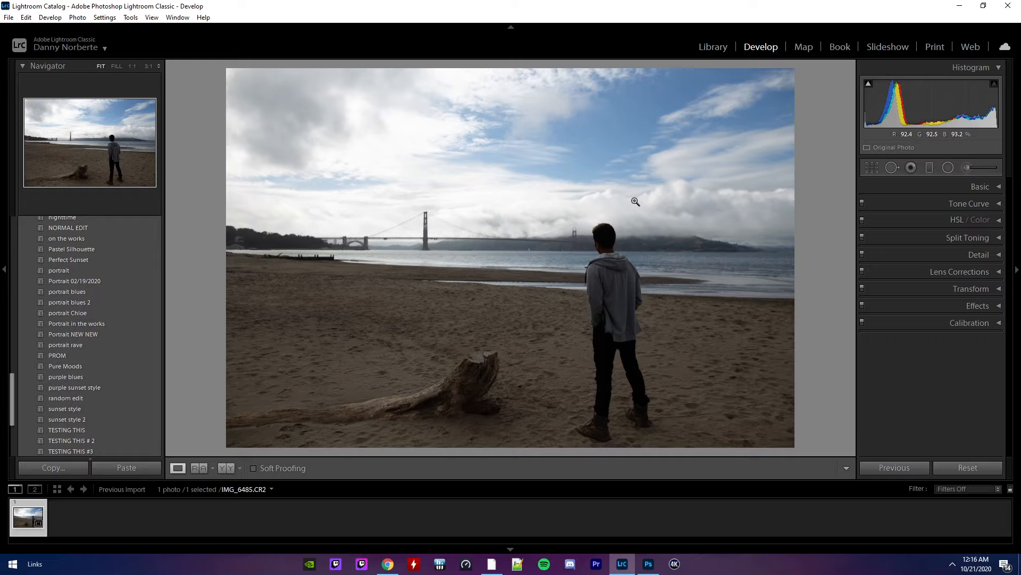
mouse_move(436, 241)
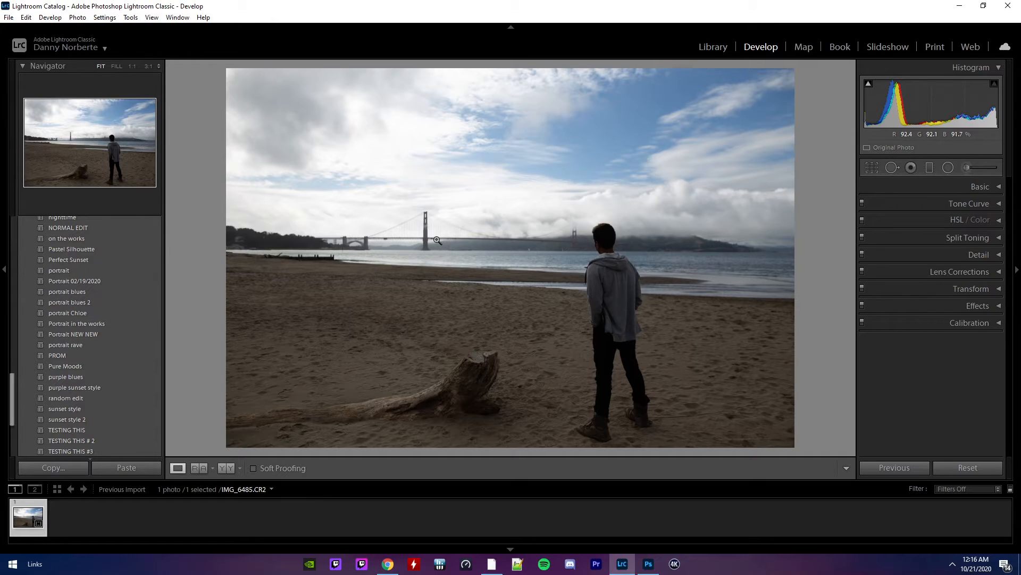
mouse_move(555, 277)
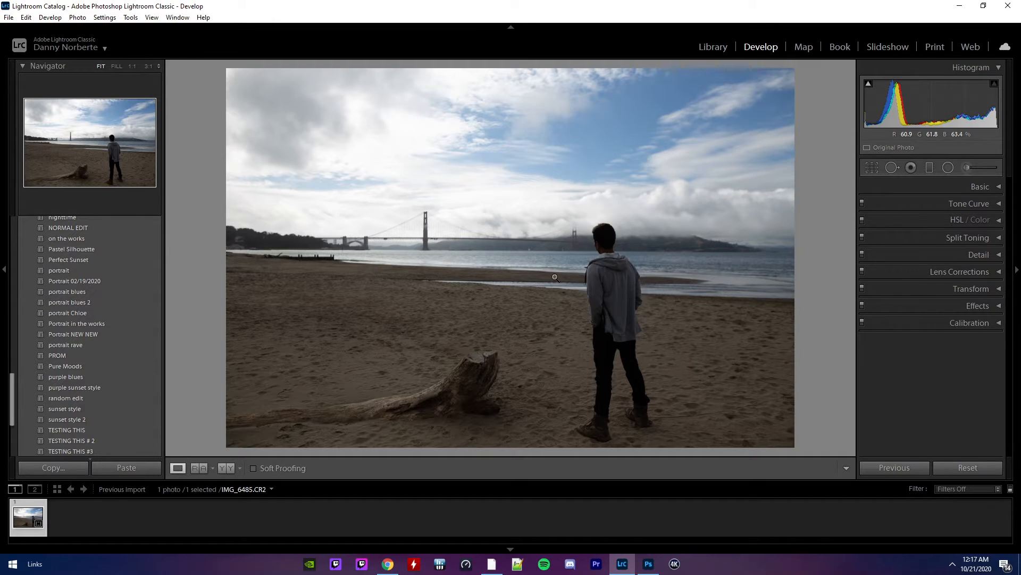
mouse_move(677, 254)
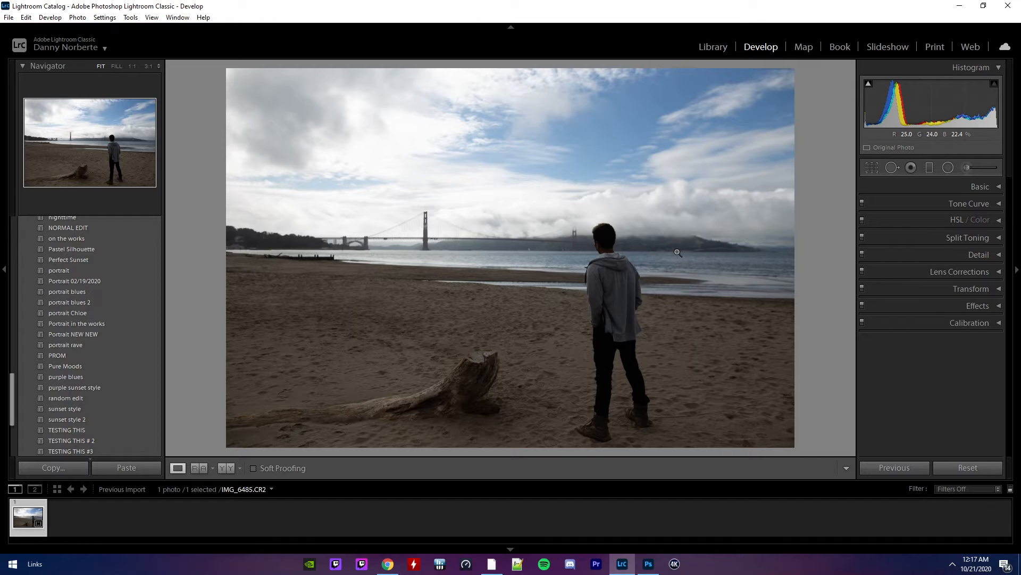
Step: Set Highlights +25, Shadows +15, Whites +10, Blacks -20, Clarity +10, Vibrance +5 in Basic
click(979, 187)
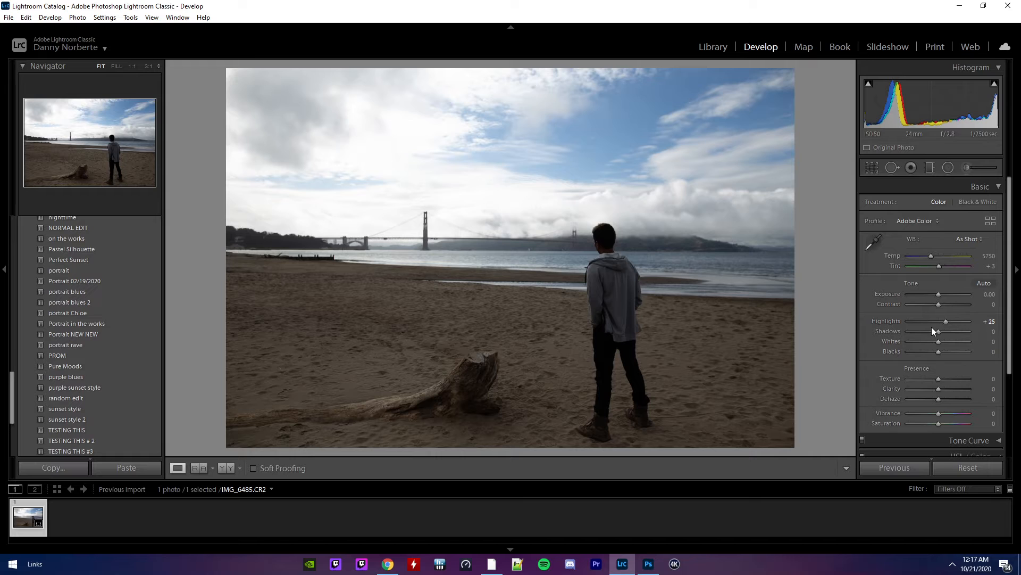
mouse_move(936, 332)
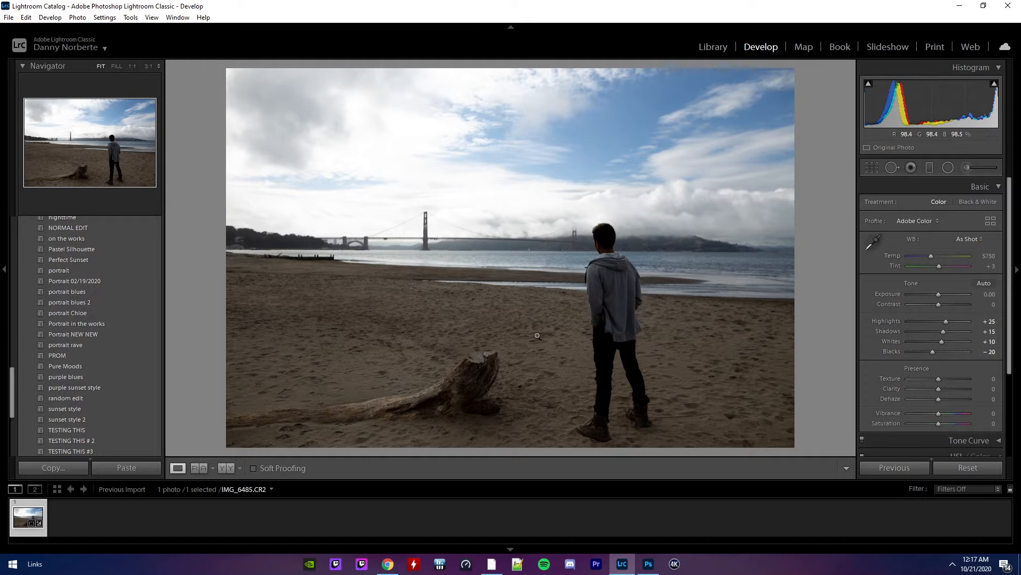
mouse_move(724, 280)
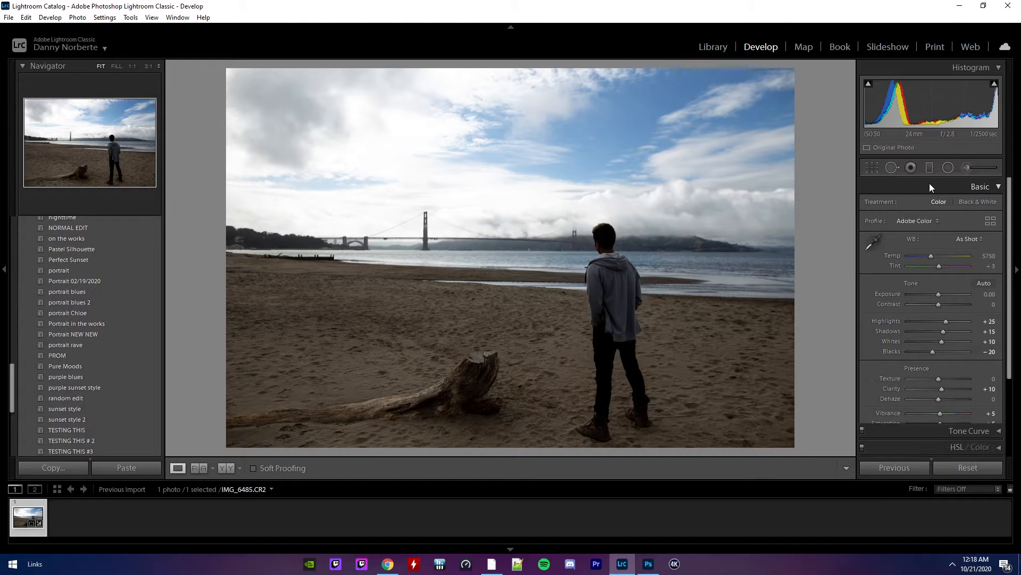
click(980, 186)
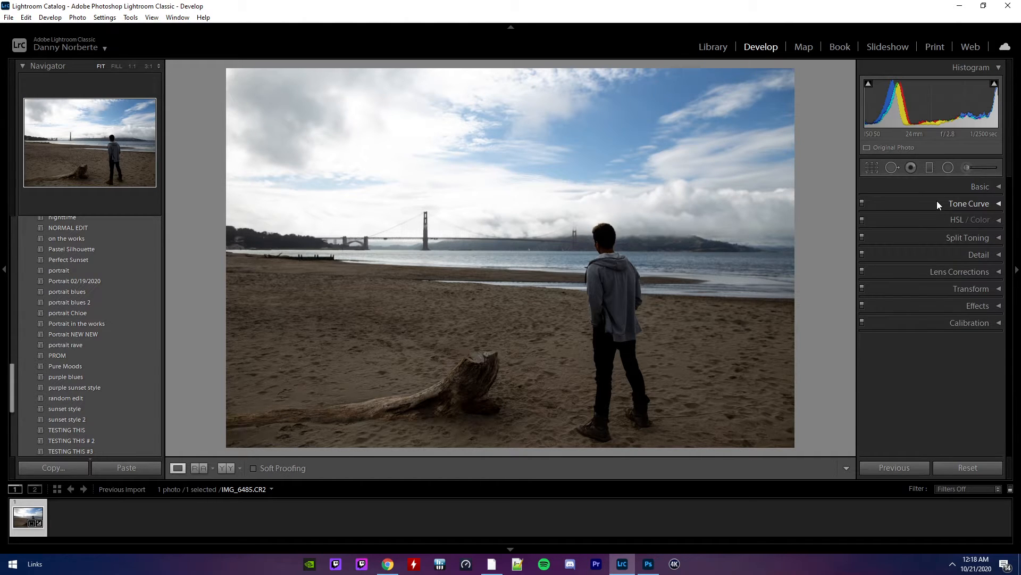
Step: Shape the point curve to lift shadows and midtones of the beach photo
click(969, 204)
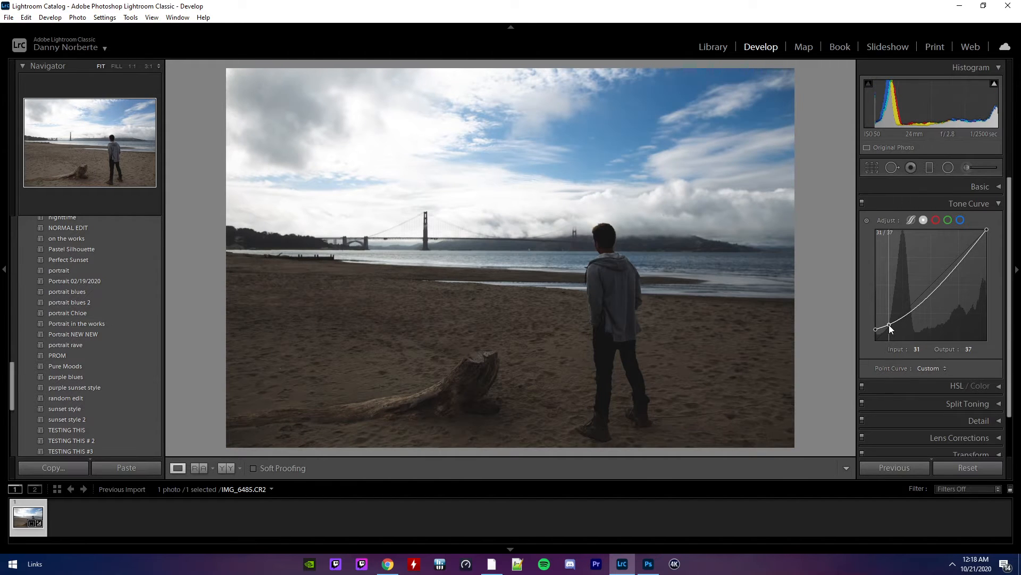
click(933, 292)
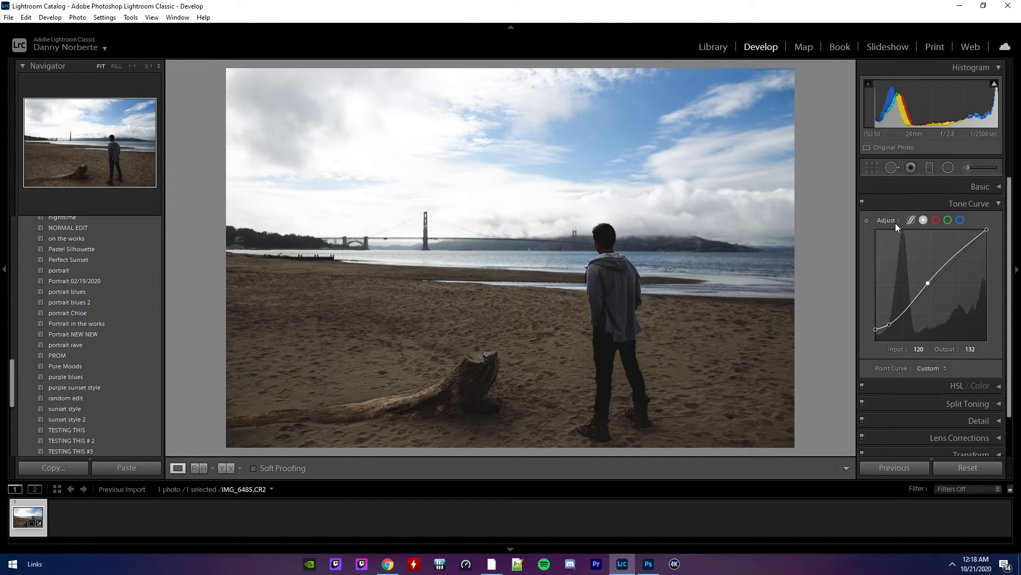
click(968, 203)
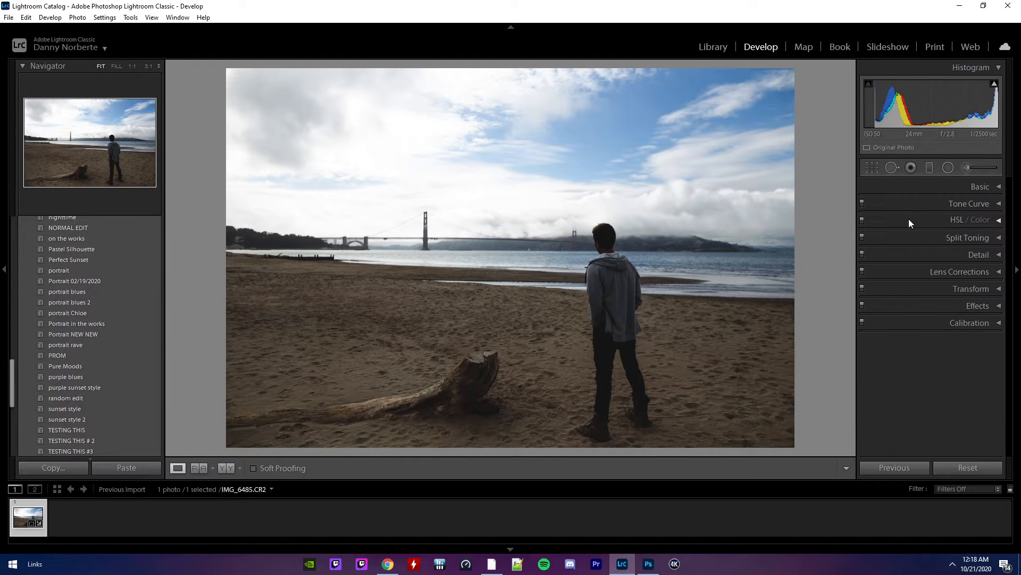
Step: Adjust HSL: Hue Orange -25, Yellow -15; Saturation Orange +25, Yellow +15, Blue +20; Luminance Orange -10
click(970, 219)
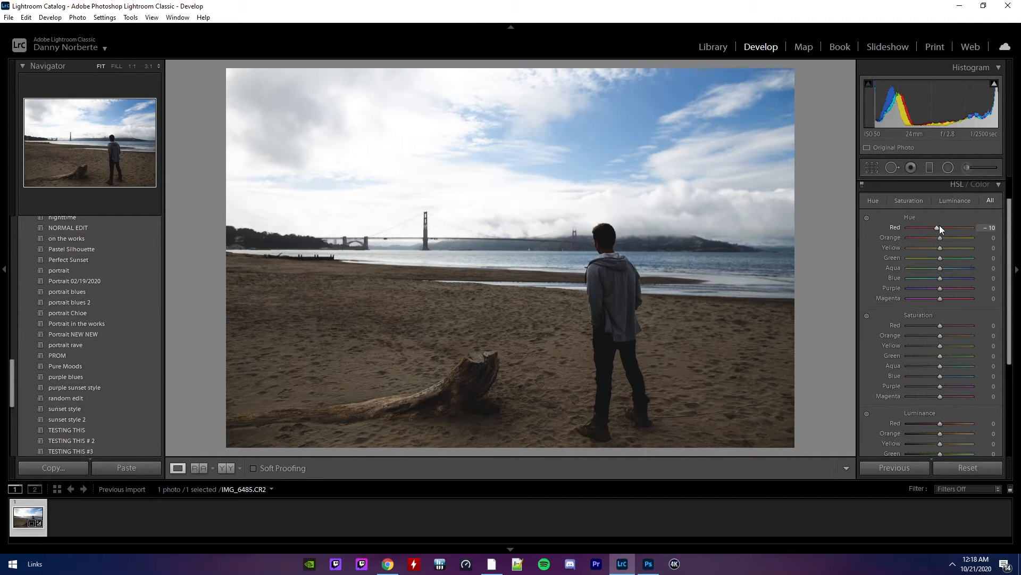
mouse_move(940, 239)
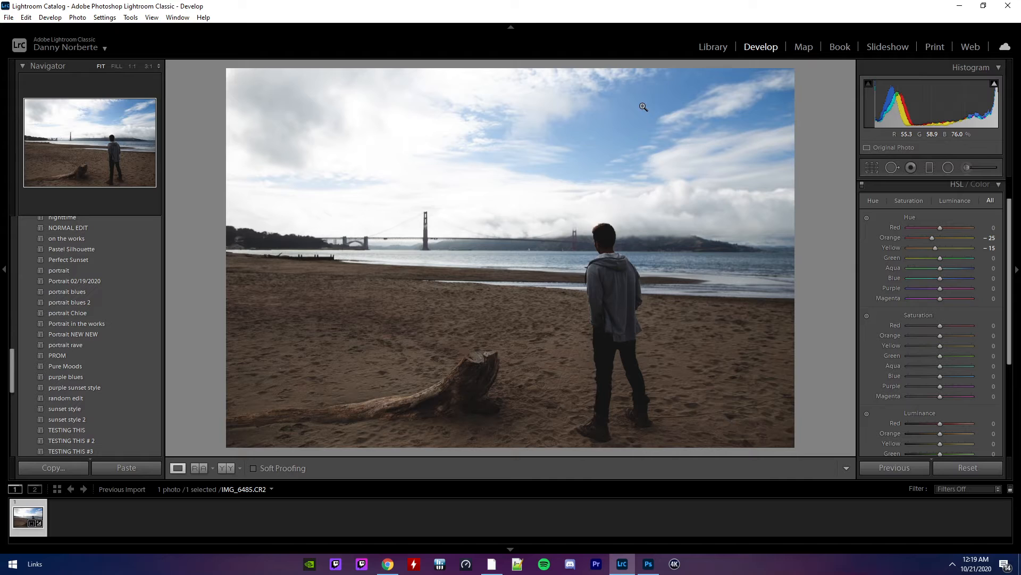
mouse_move(948, 342)
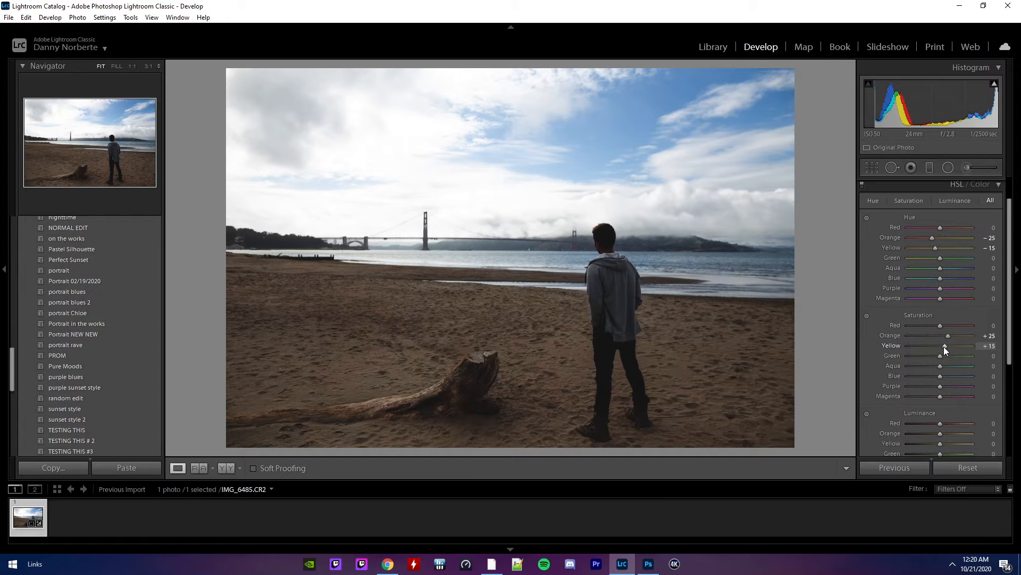
mouse_move(869, 367)
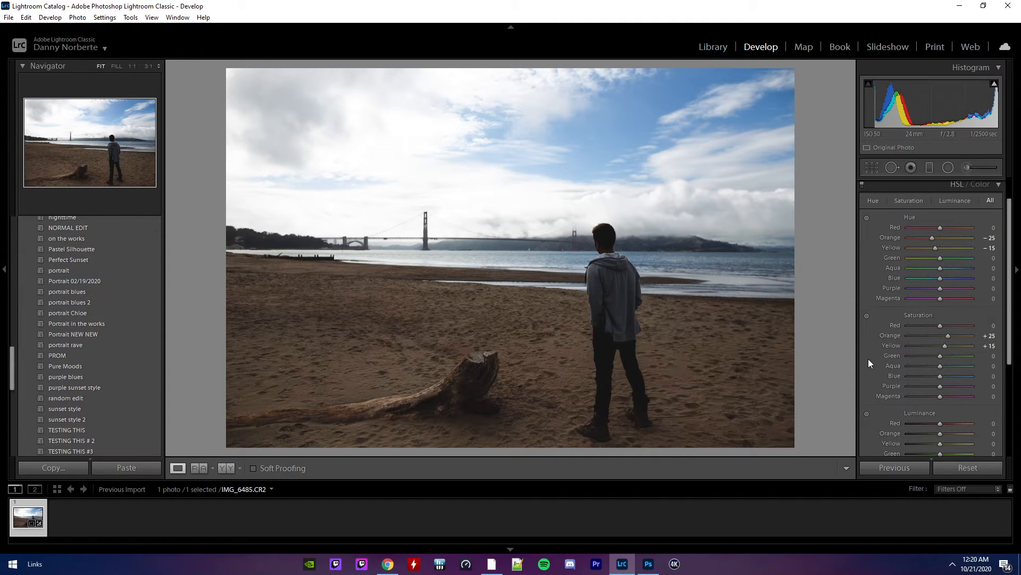
mouse_move(940, 376)
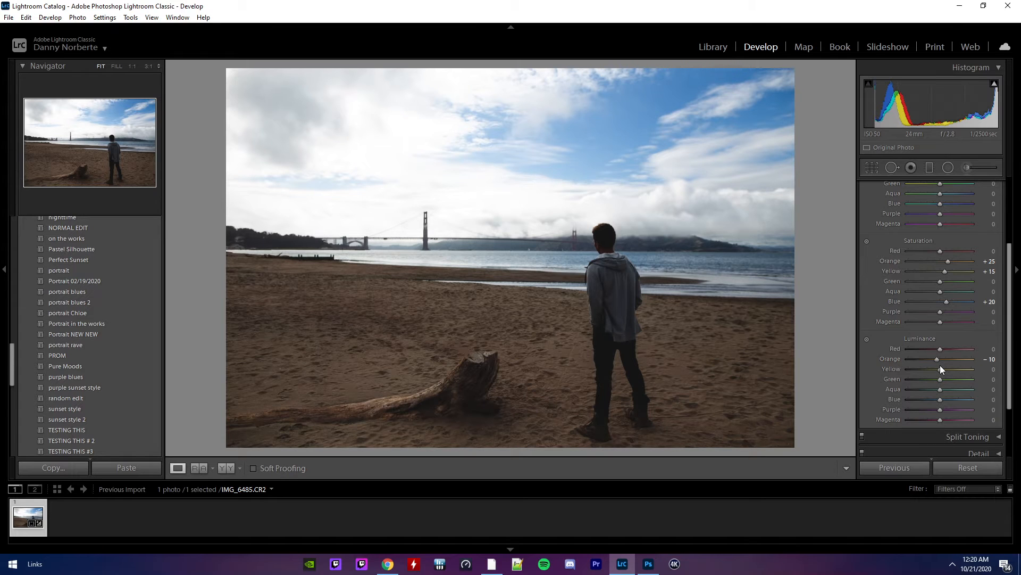
scroll(up, 3)
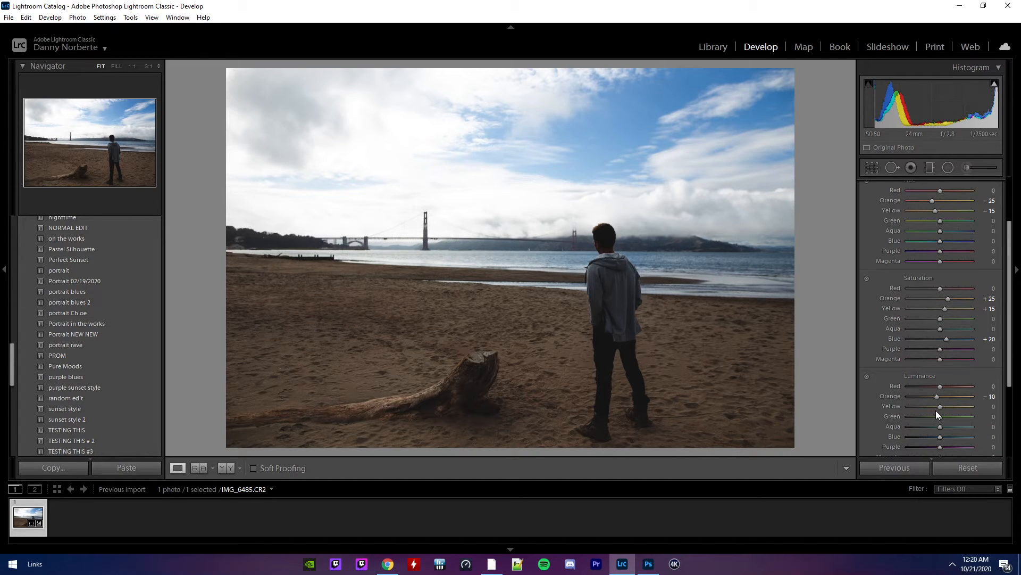
scroll(up, 3)
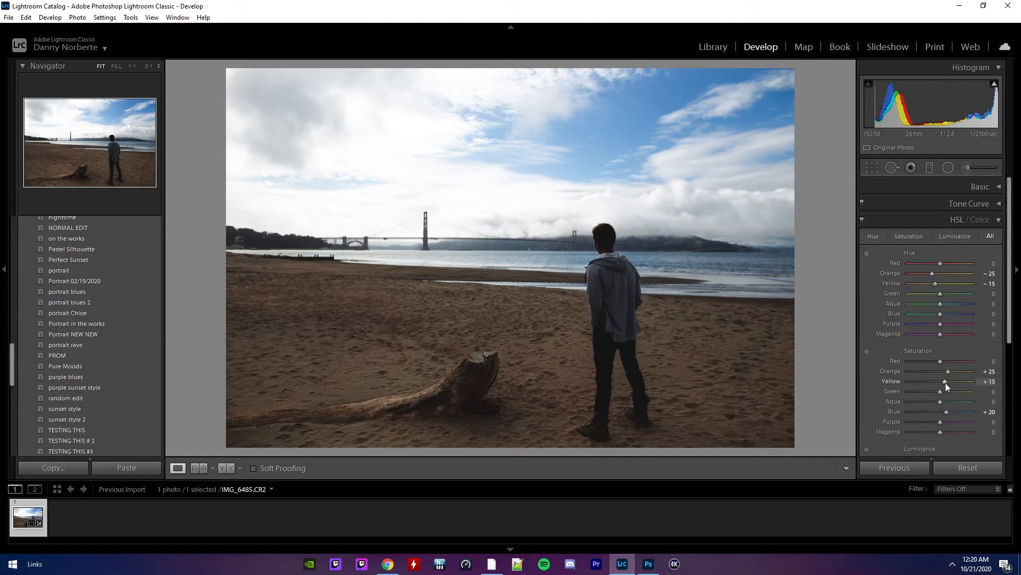
scroll(down, 3)
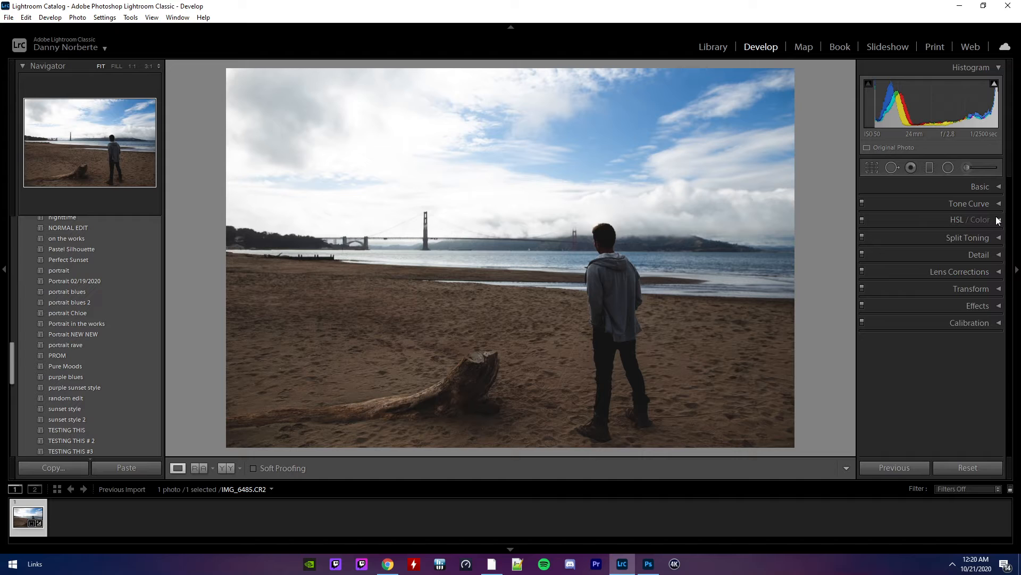
Step: Split-tone with Highlights hue 33, saturation 20, balance +10, Shadows hue 189, saturation 8
click(968, 237)
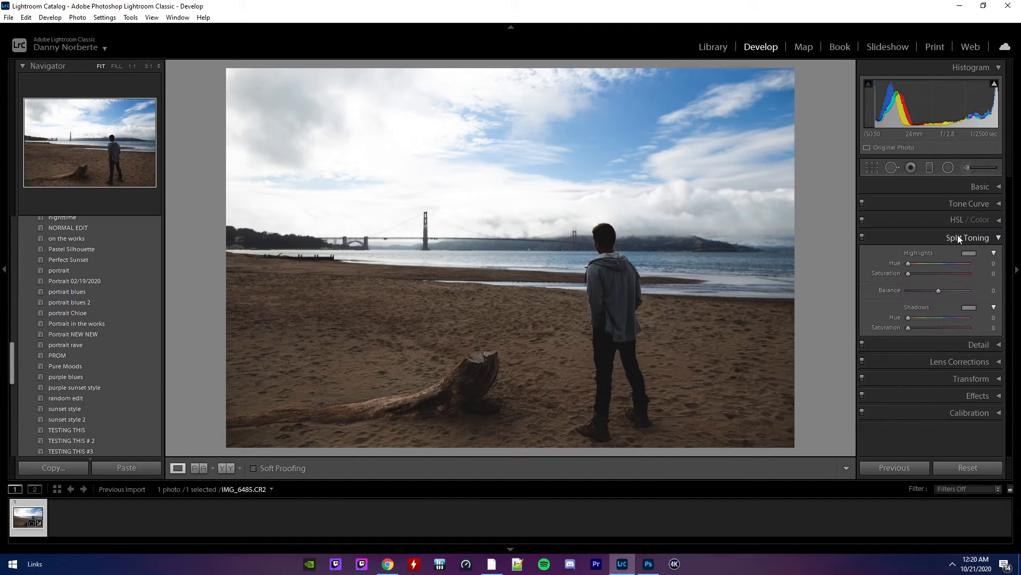
mouse_move(1014, 203)
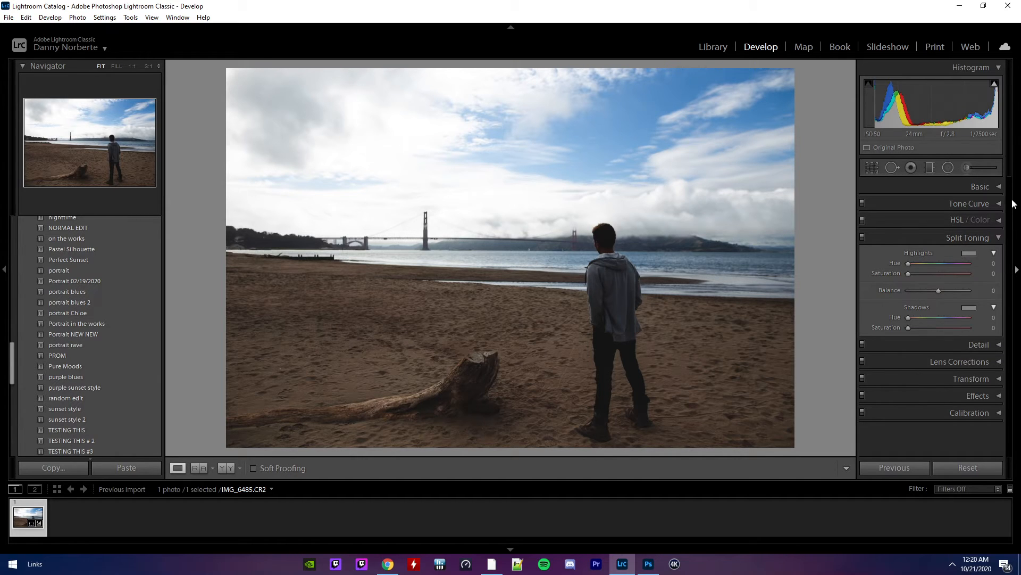
mouse_move(910, 270)
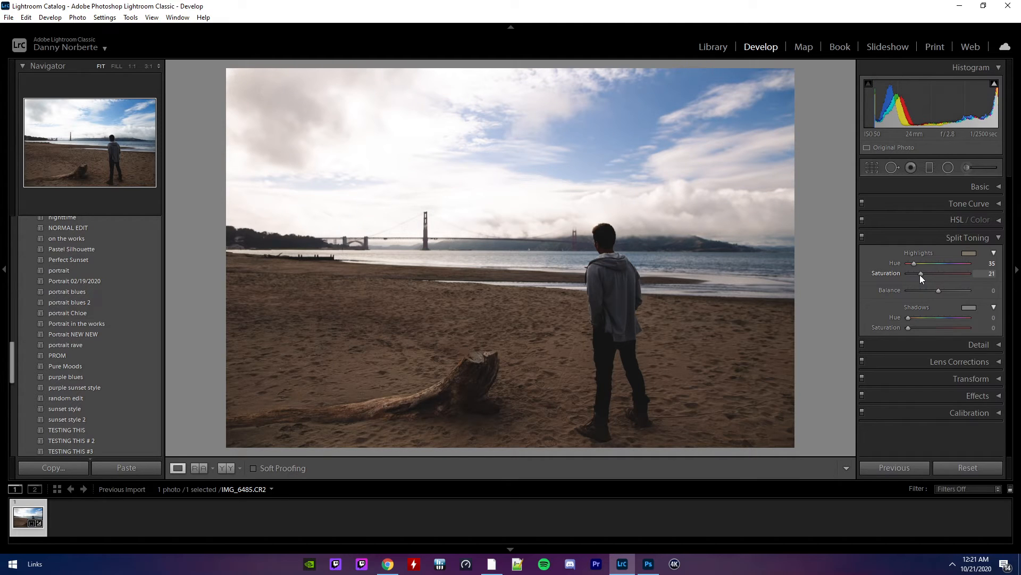
double_click(991, 273)
text(20)
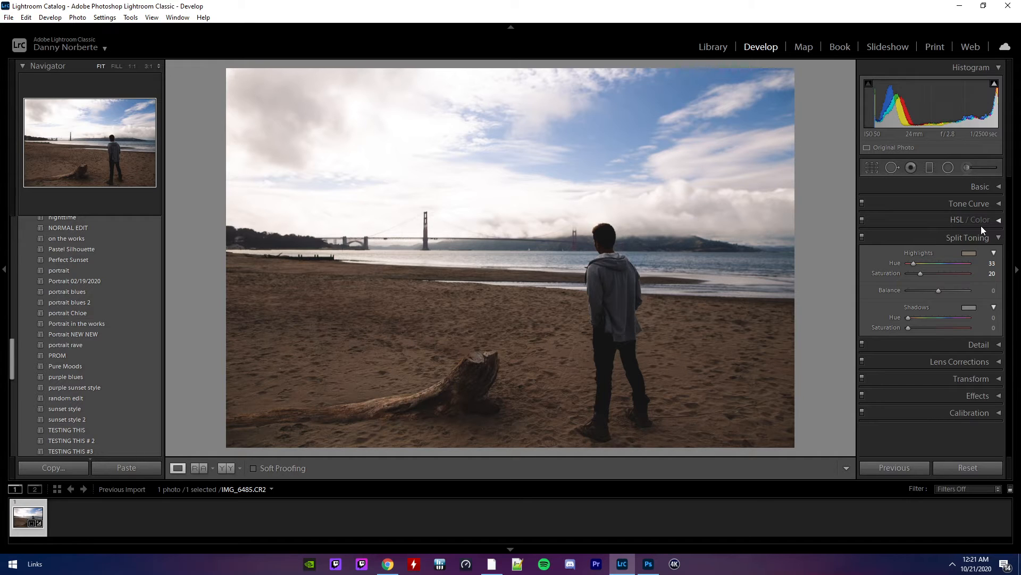
mouse_move(999, 295)
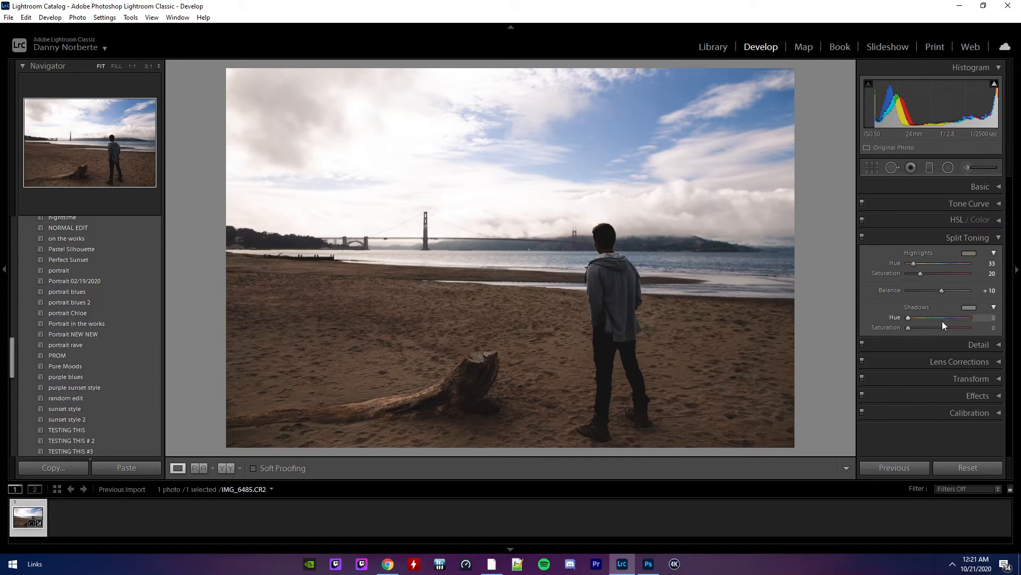
mouse_move(912, 320)
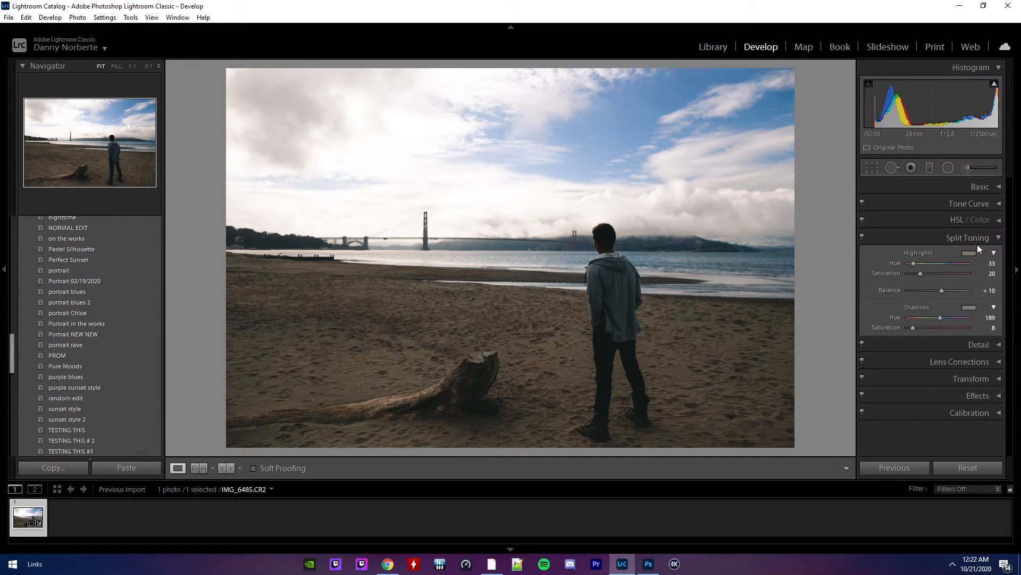
click(970, 219)
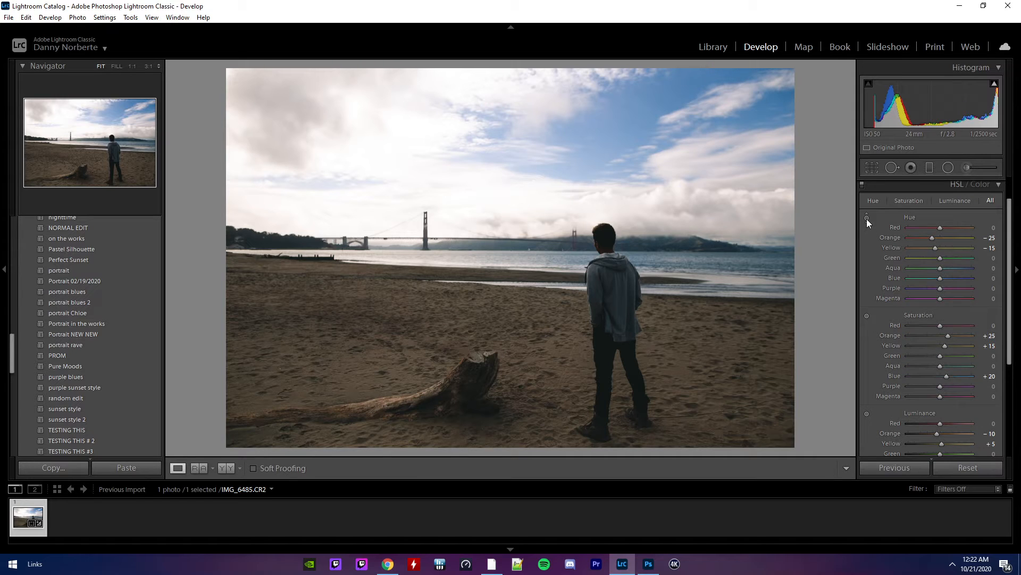
Step: Nudge Blue hue to -3 with the HSL targeted adjustment tool on the photo
click(867, 216)
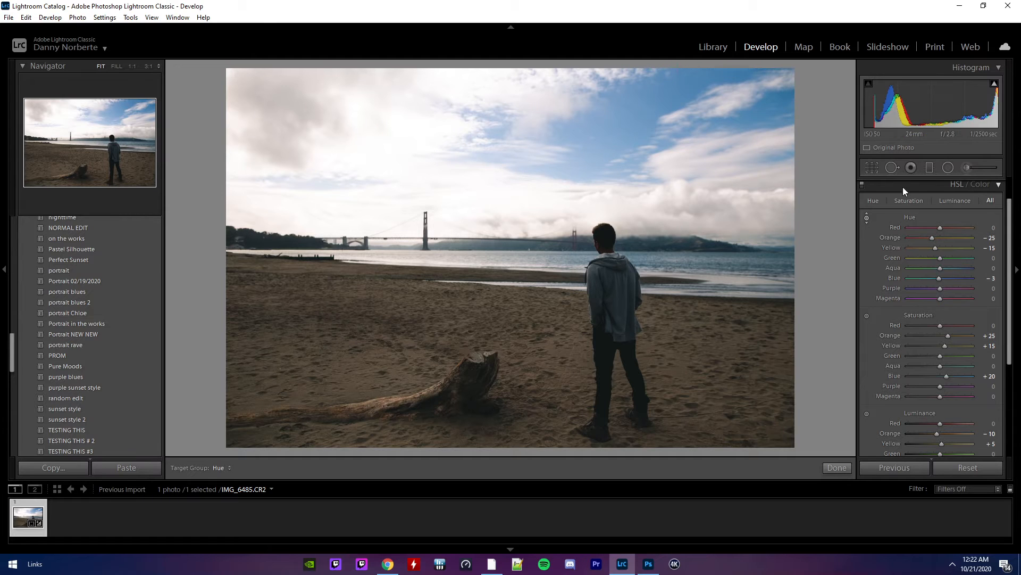
click(836, 467)
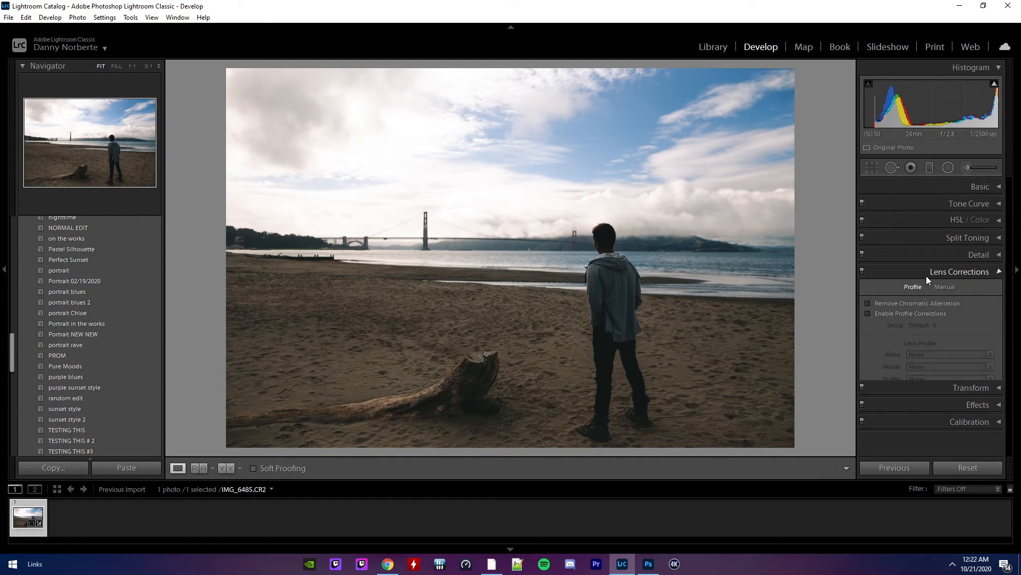
Step: Collapse the Lens Corrections section
click(868, 313)
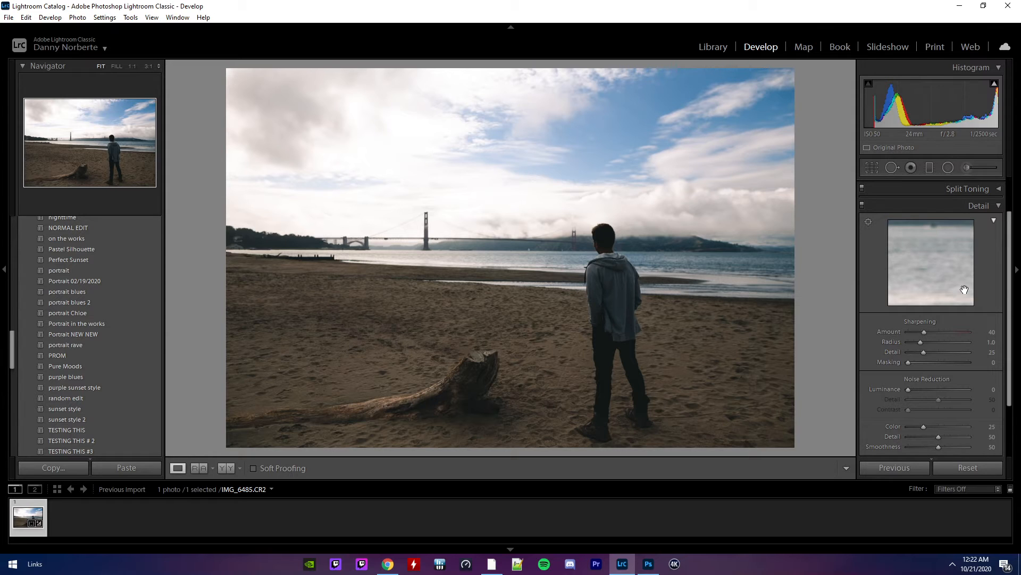
mouse_move(924, 334)
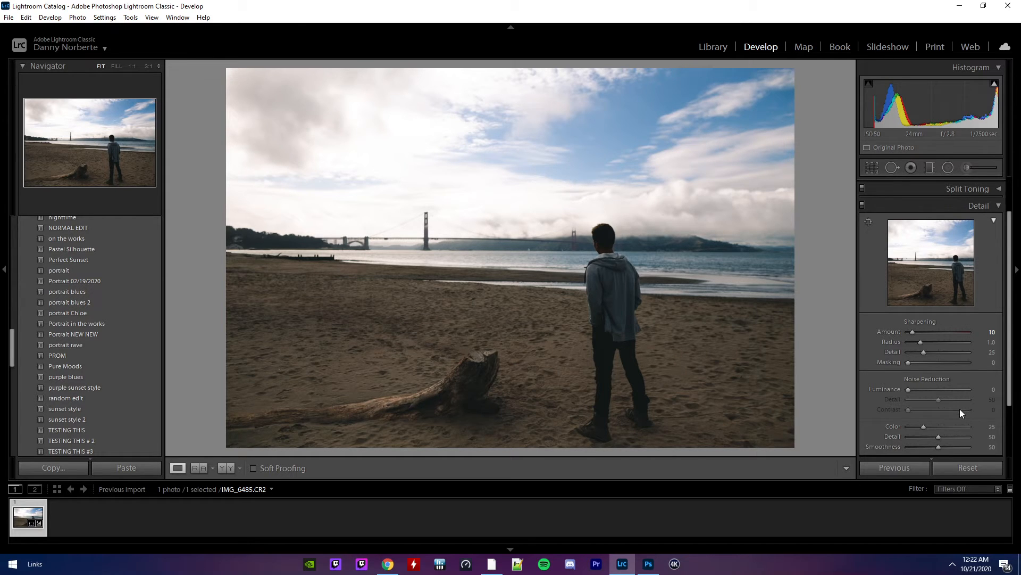
mouse_move(938, 375)
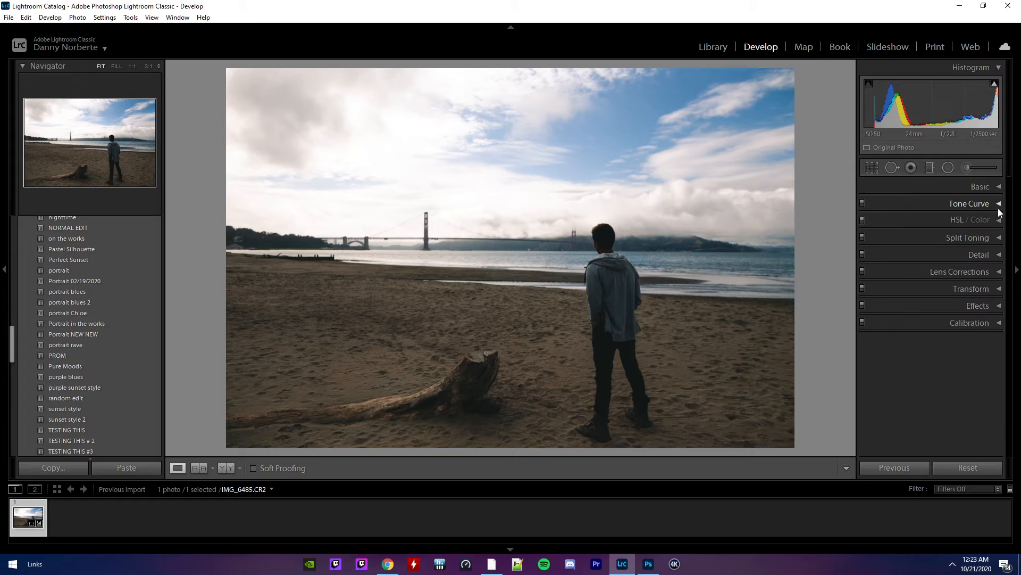
mouse_move(936, 300)
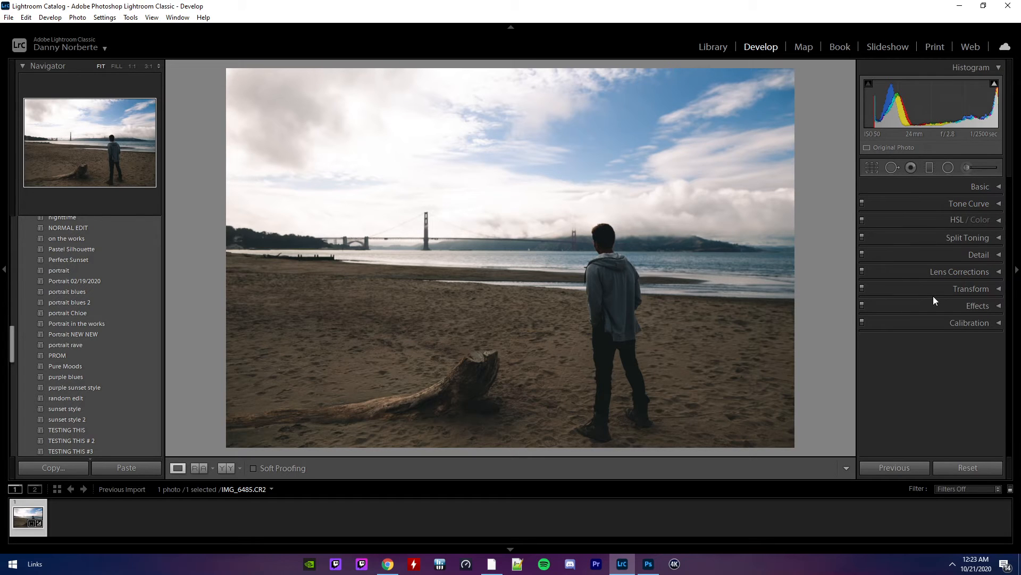
click(977, 306)
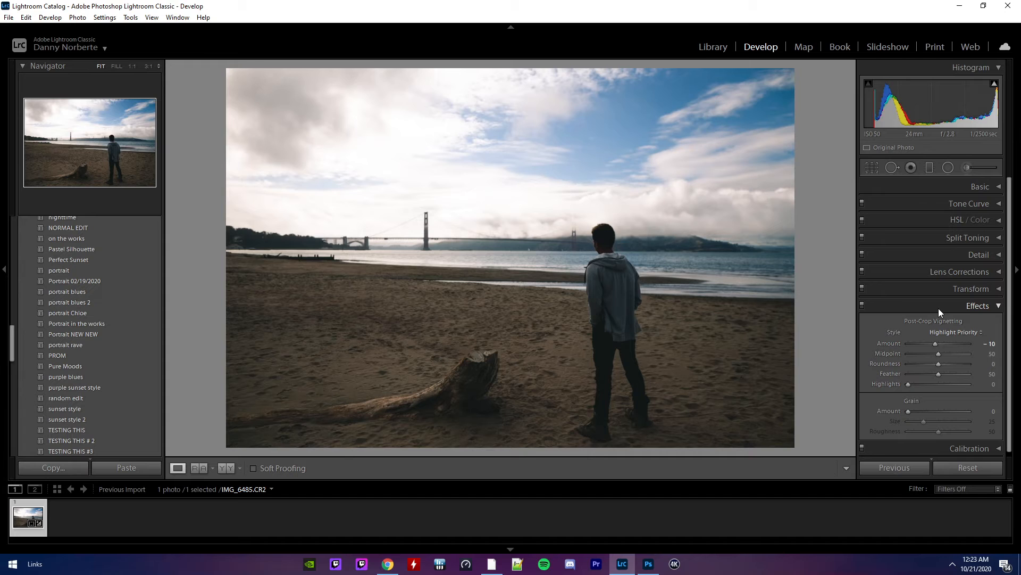
click(976, 306)
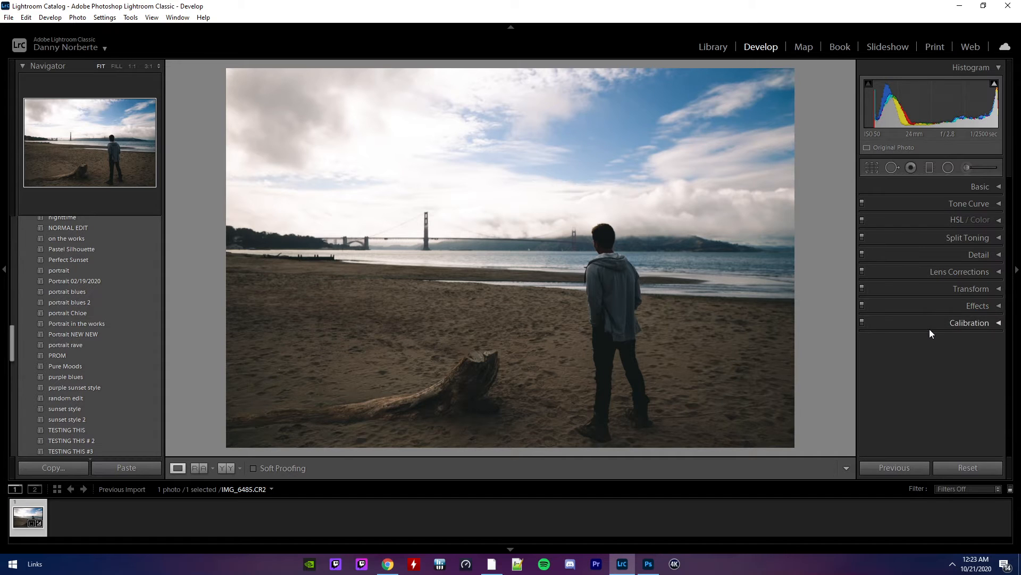
Step: Raise Calibration Red Primary Hue to +34 for a cooler teal sky and water
click(970, 323)
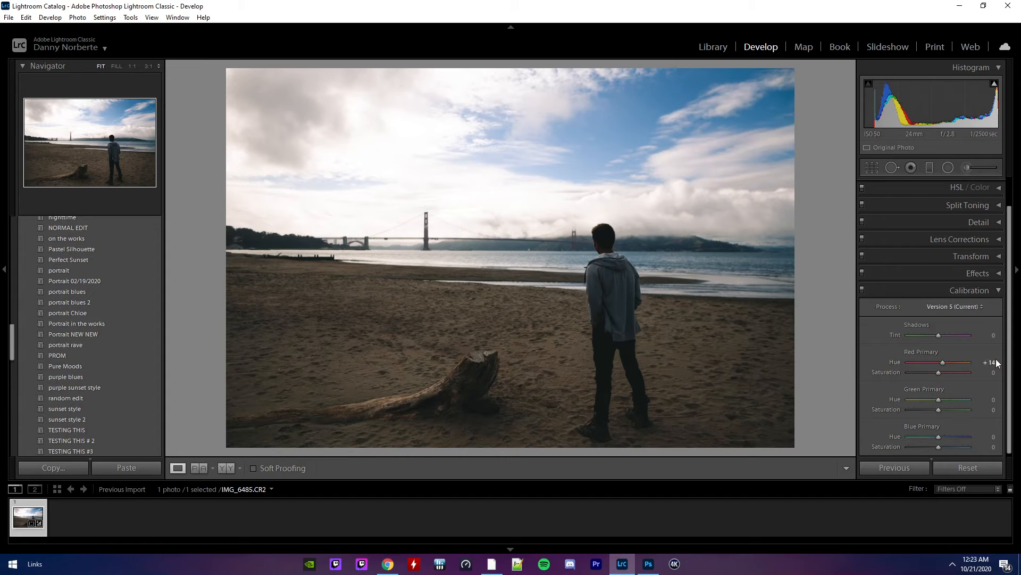
double_click(986, 362)
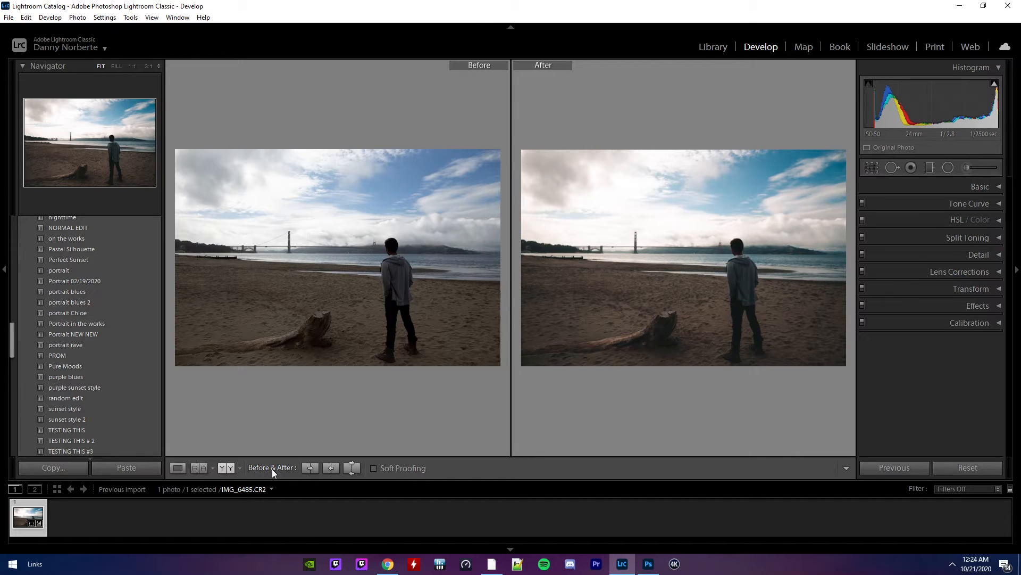
mouse_move(643, 281)
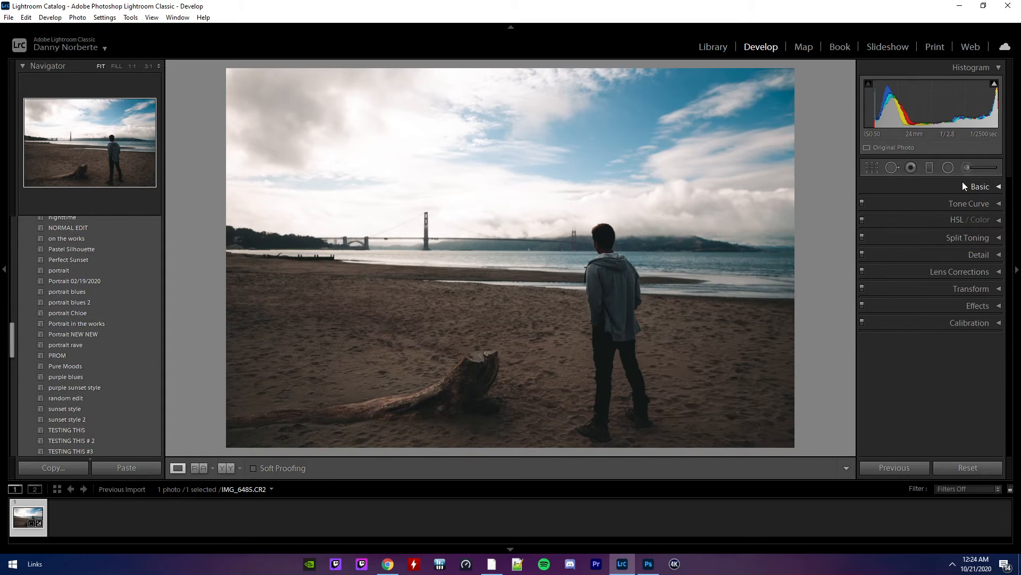
Step: Lower Exposure to -0.40 and brush a Shadows +36 adjustment over the sand
click(979, 187)
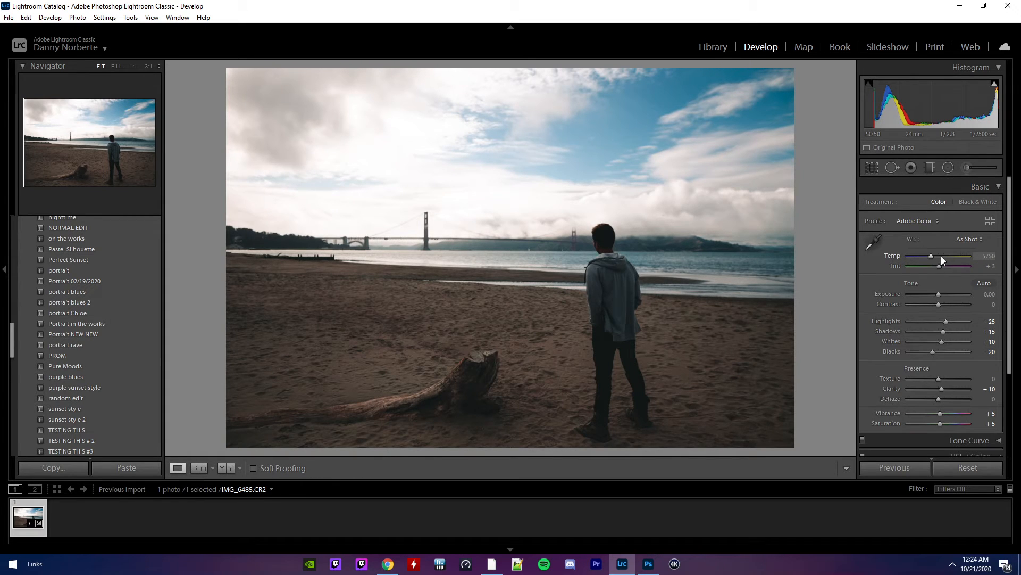
mouse_move(948, 167)
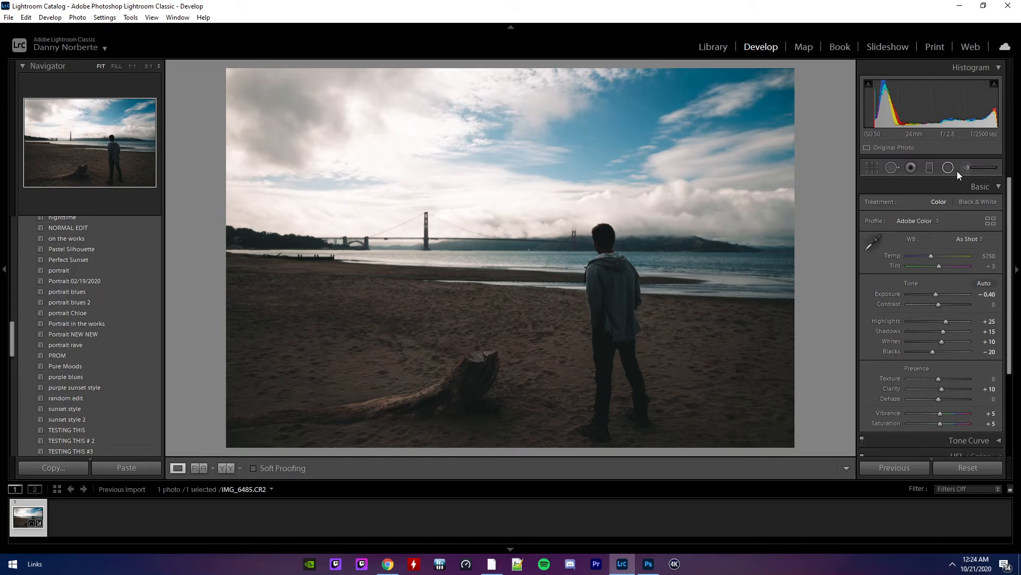
click(948, 167)
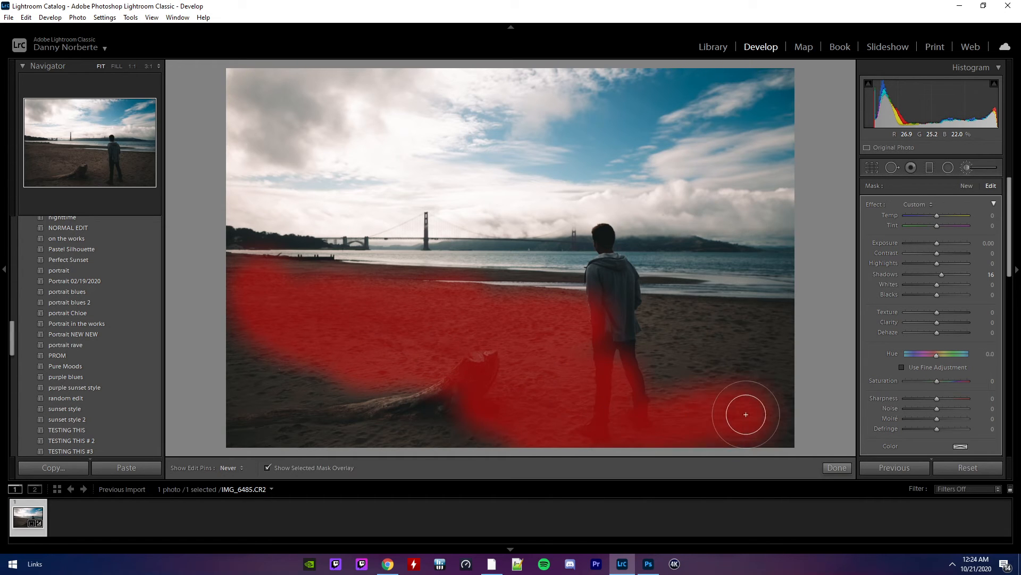
Step: Undo the strokes, repaint the sand brighter, and draw a radial filter around the standing man
key(ctrl+z)
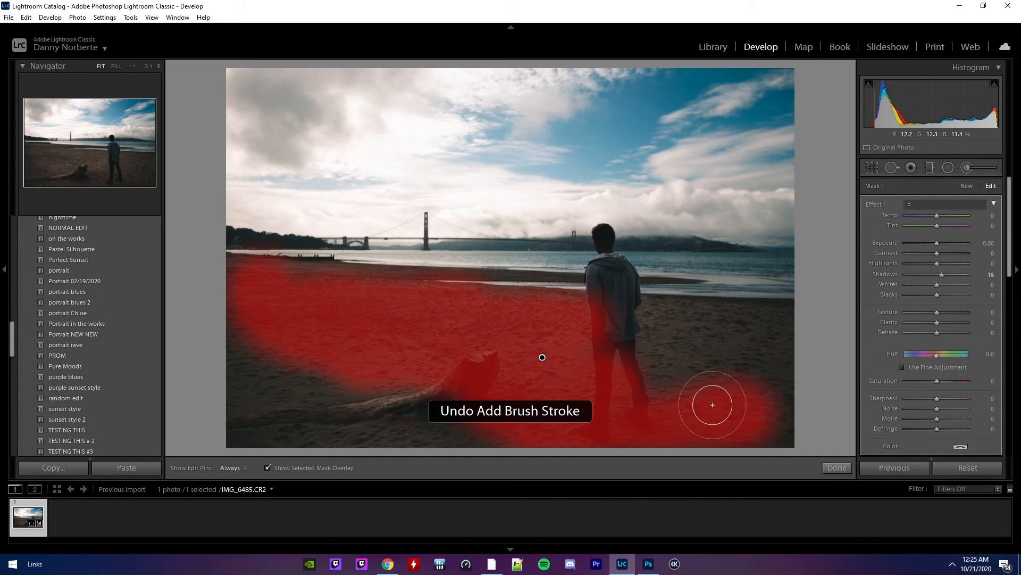
key(ctrl+z)
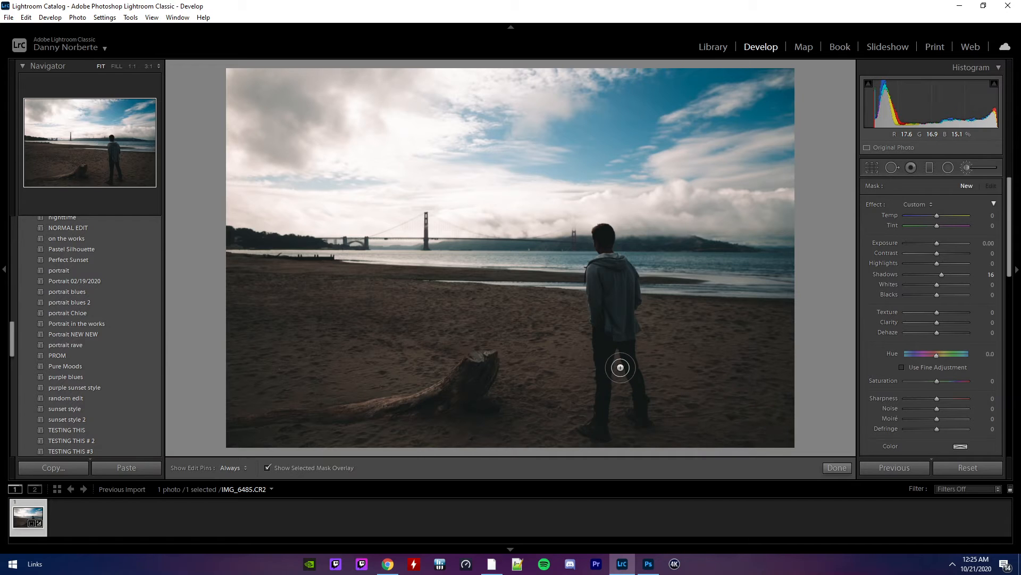
click(625, 399)
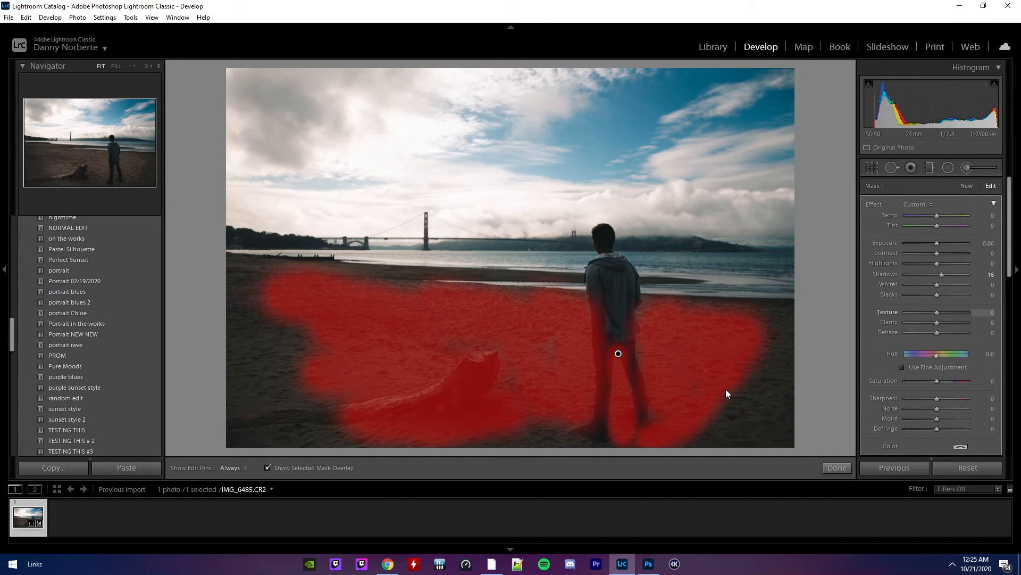
click(267, 468)
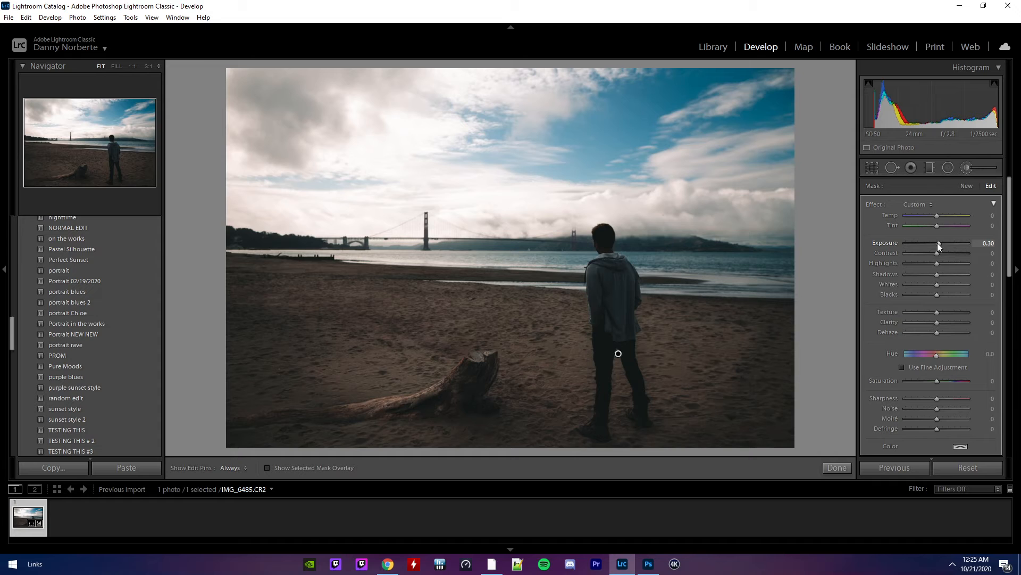
mouse_move(938, 316)
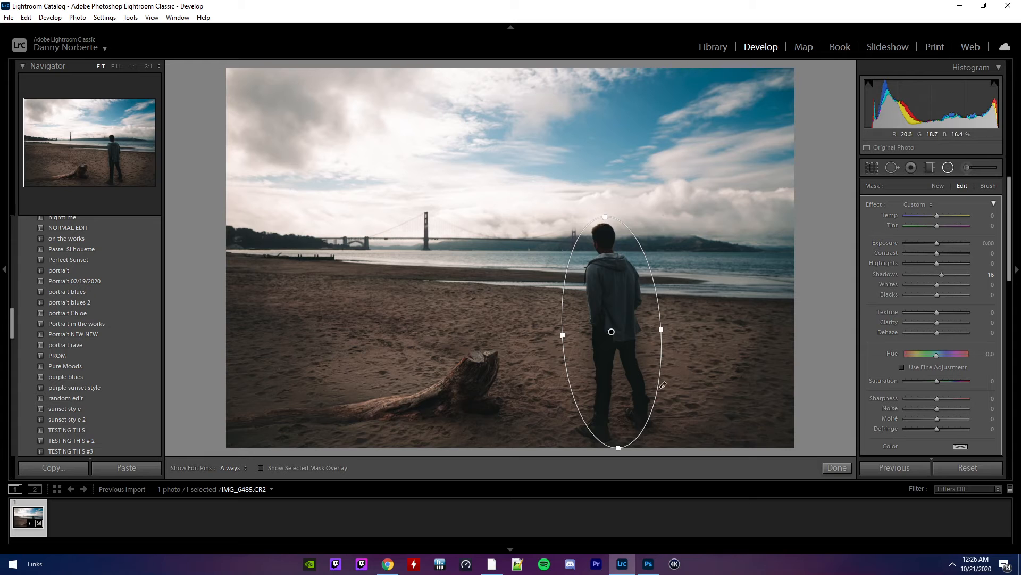
scroll(down, 3)
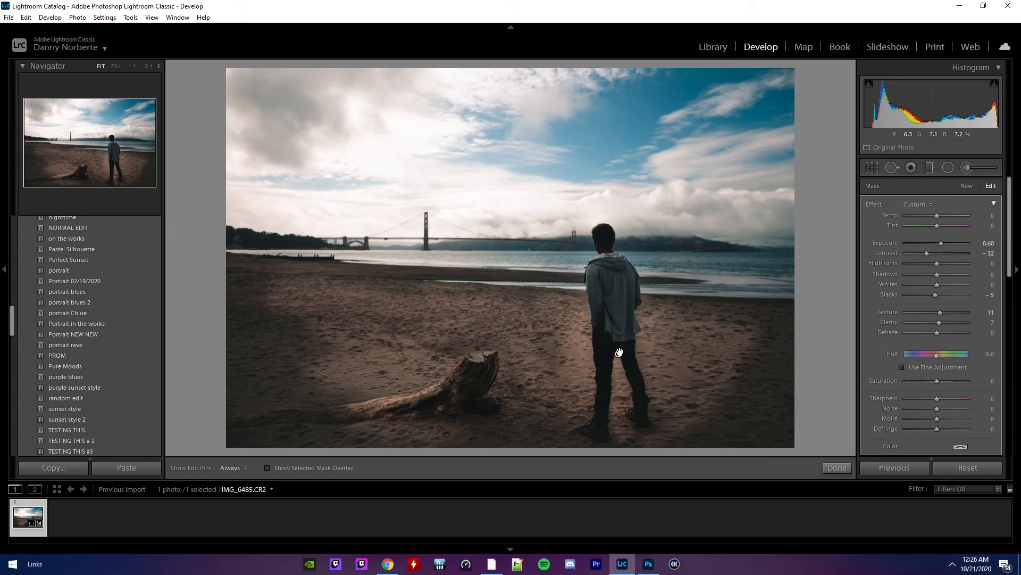
Step: Delete the earlier local adjustment on the man and start a fresh radial filter around him
right_click(617, 353)
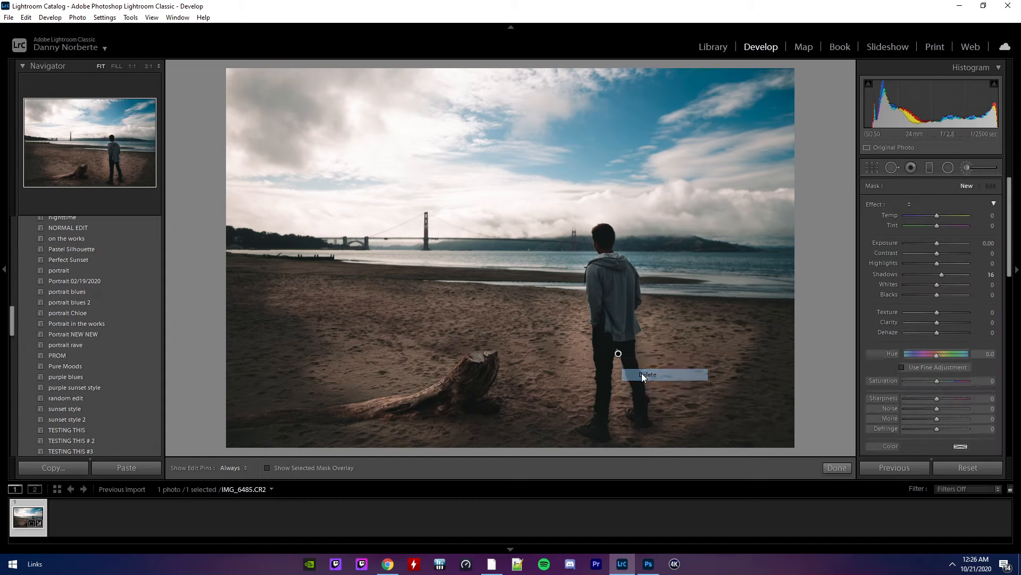
click(646, 374)
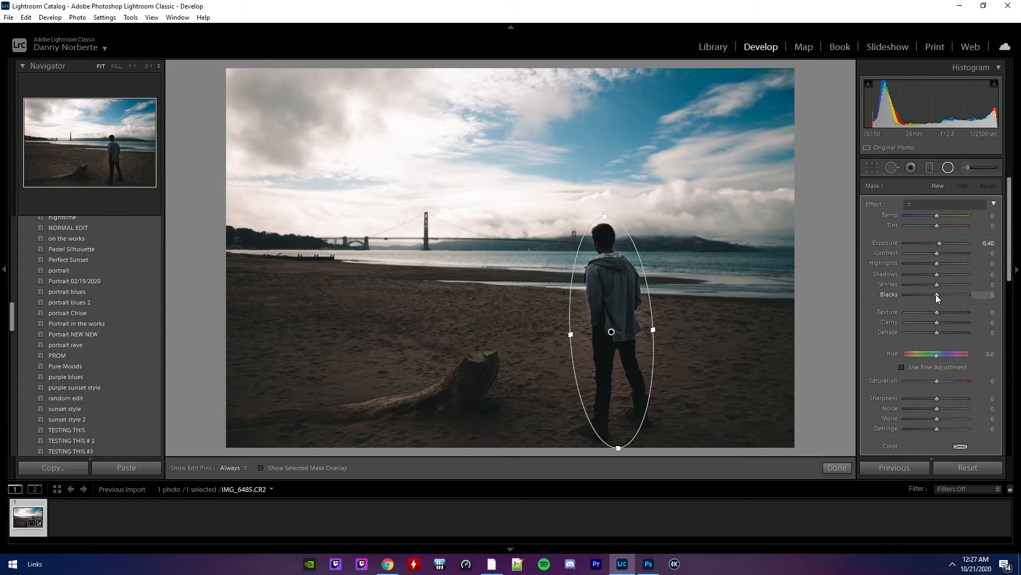
click(836, 467)
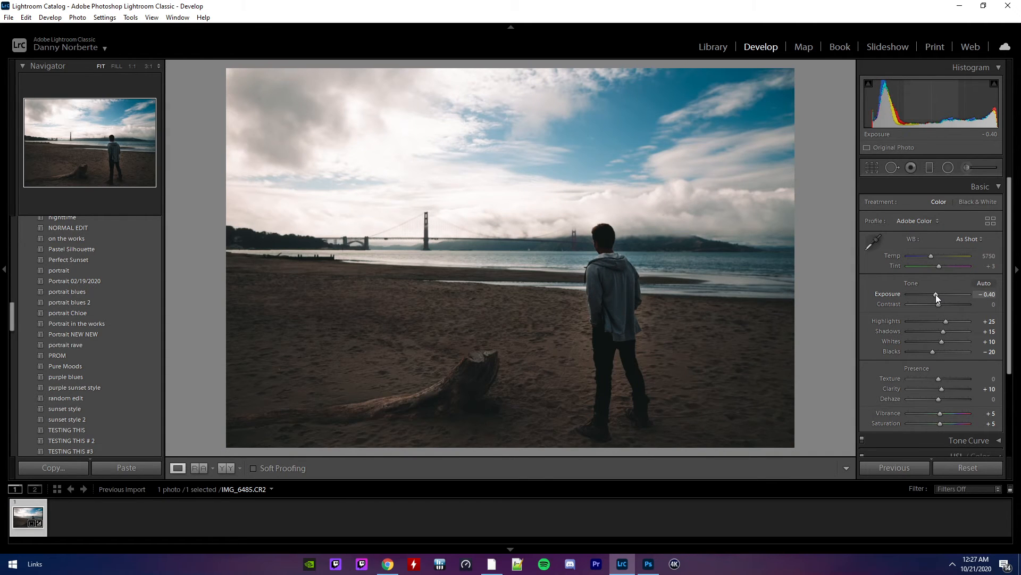
Step: Show the radial pins and delete the oval filter around the person
click(948, 167)
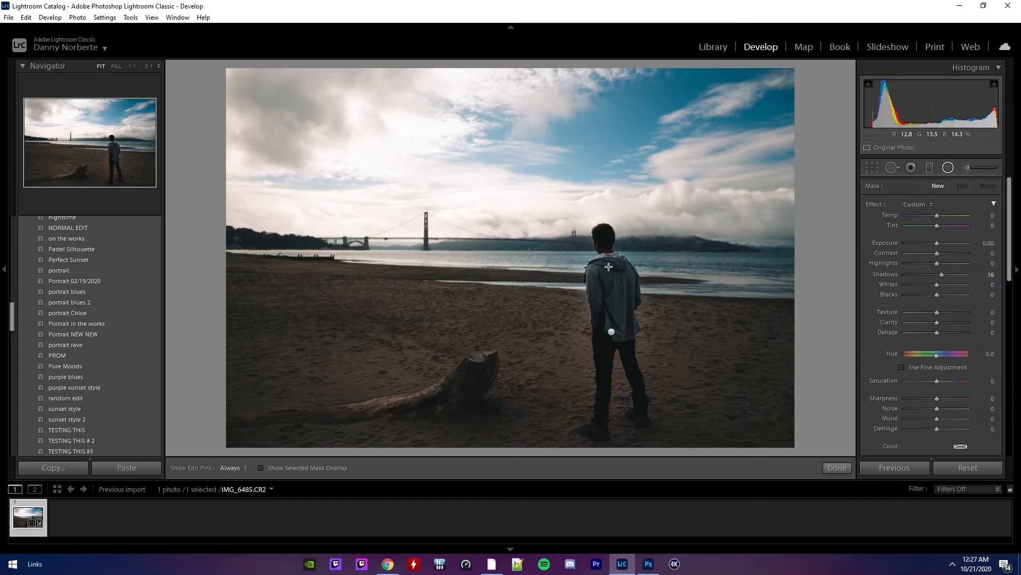
right_click(610, 332)
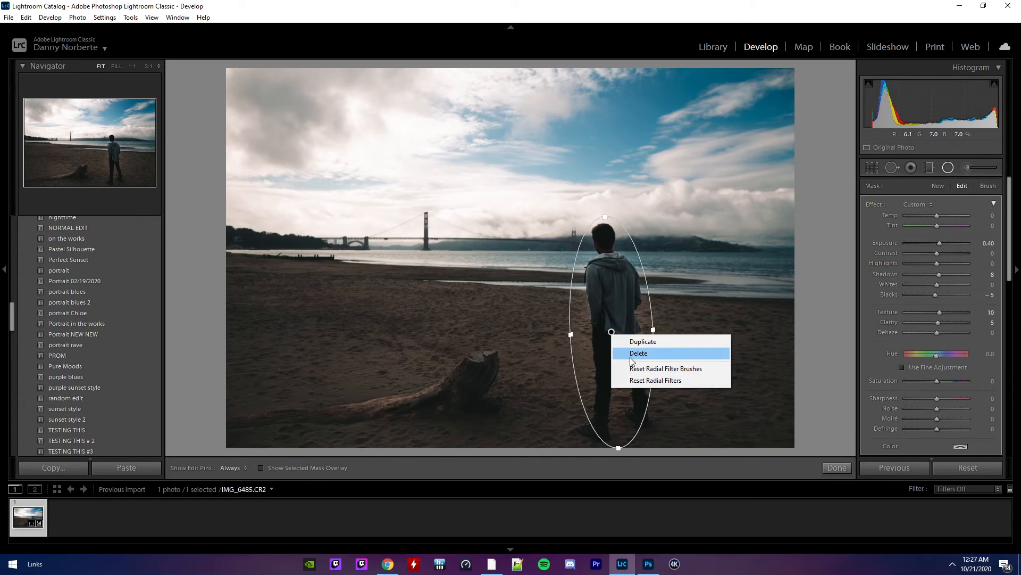
click(639, 353)
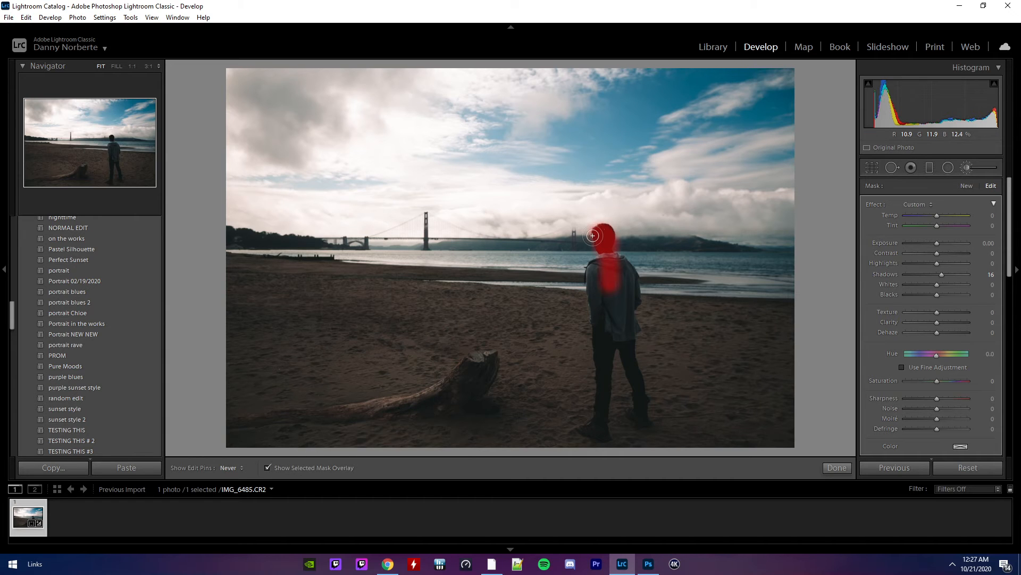
Step: Undo the last stroke, finish brushing the mask over the person and hide the red overlay
key(ctrl+z)
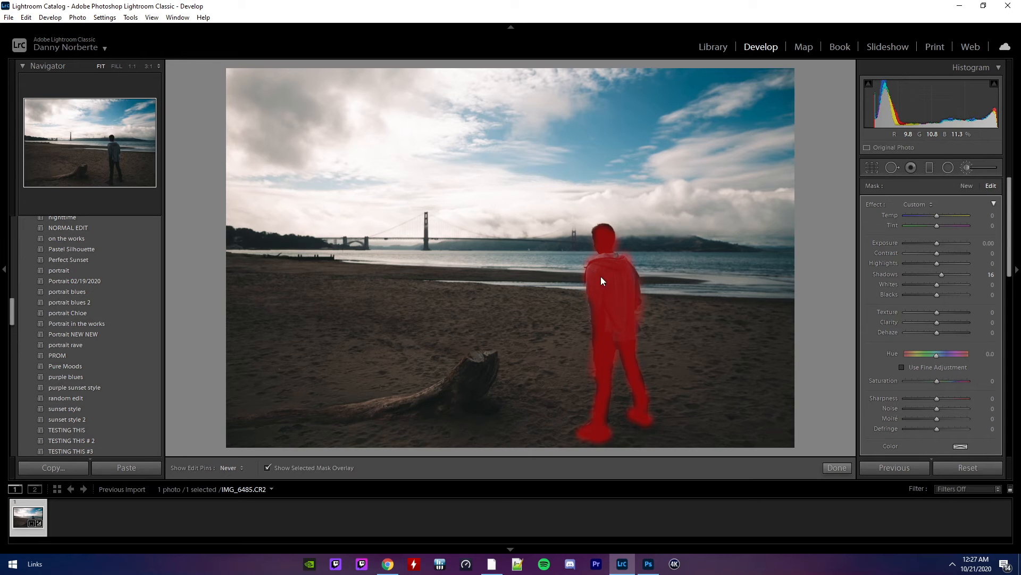
click(231, 467)
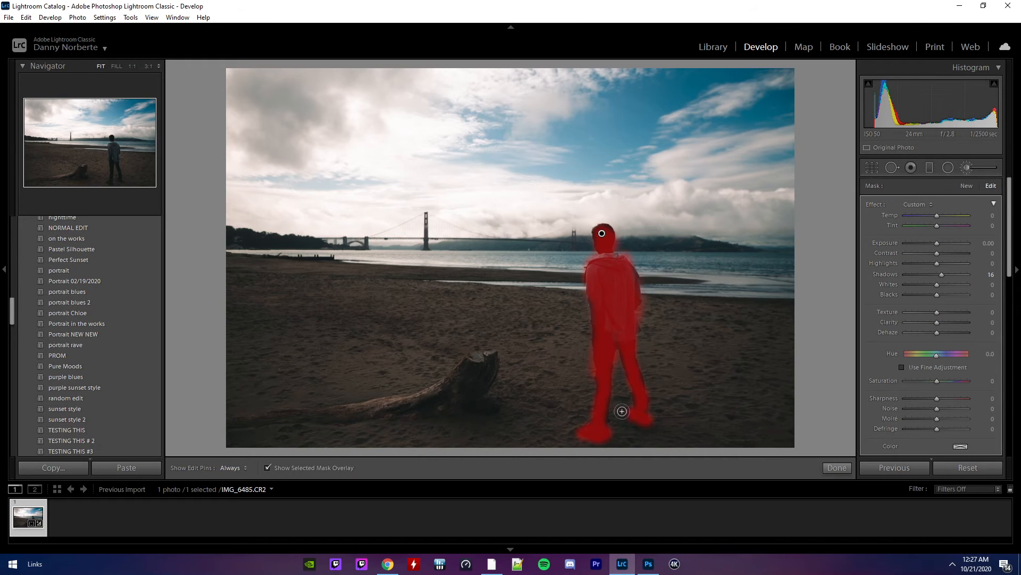
click(267, 468)
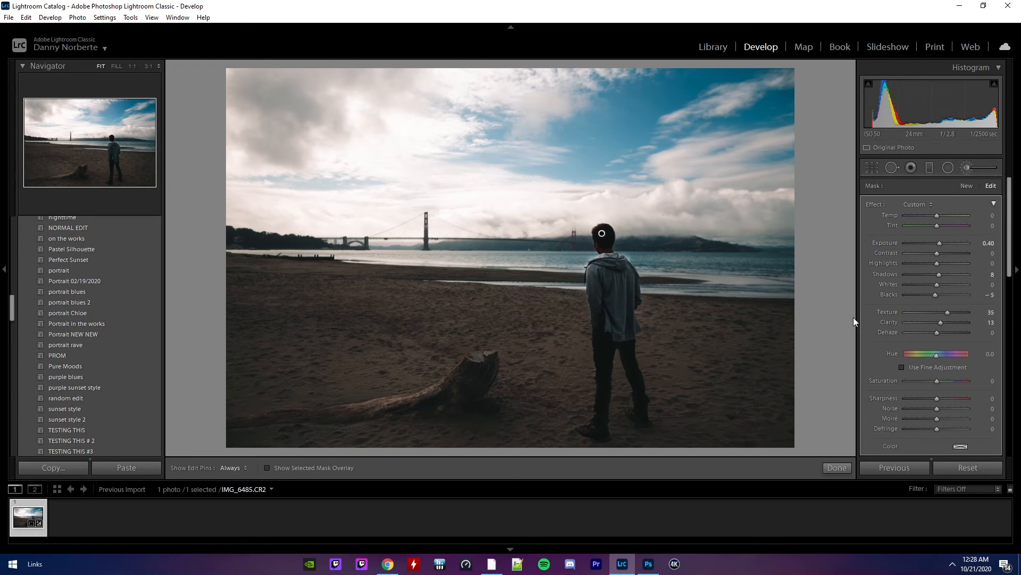
Step: Remove the brushed adjustment so the person returns to the darker look
click(837, 467)
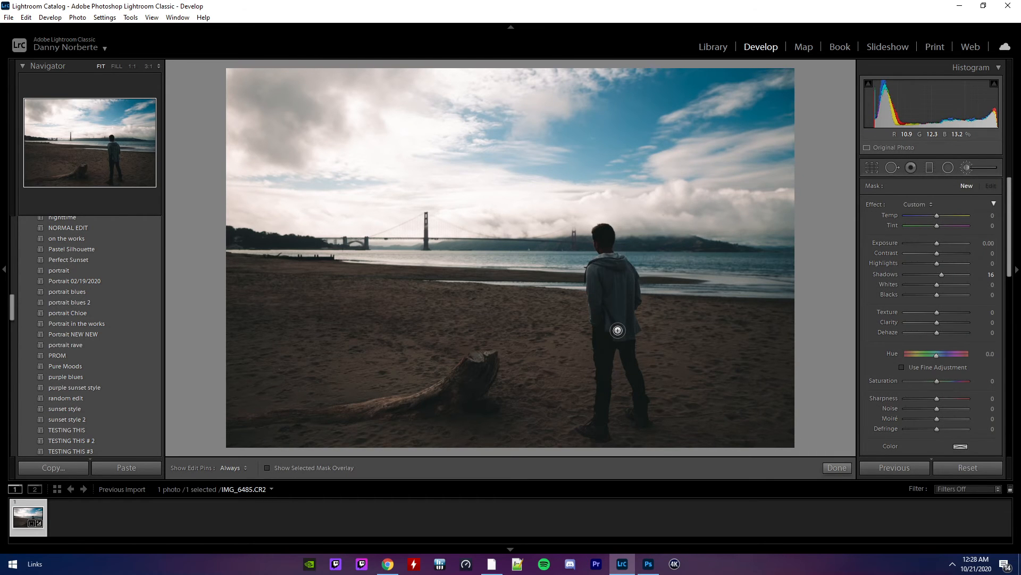
Step: Zoom to 1:1 on the person to paint the new brush mask precisely
click(132, 66)
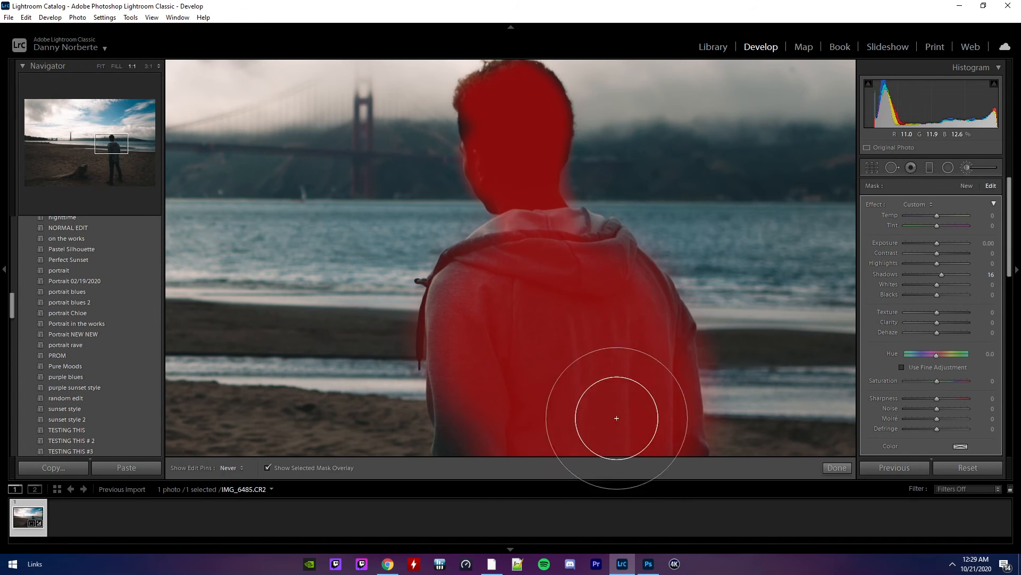
mouse_move(346, 274)
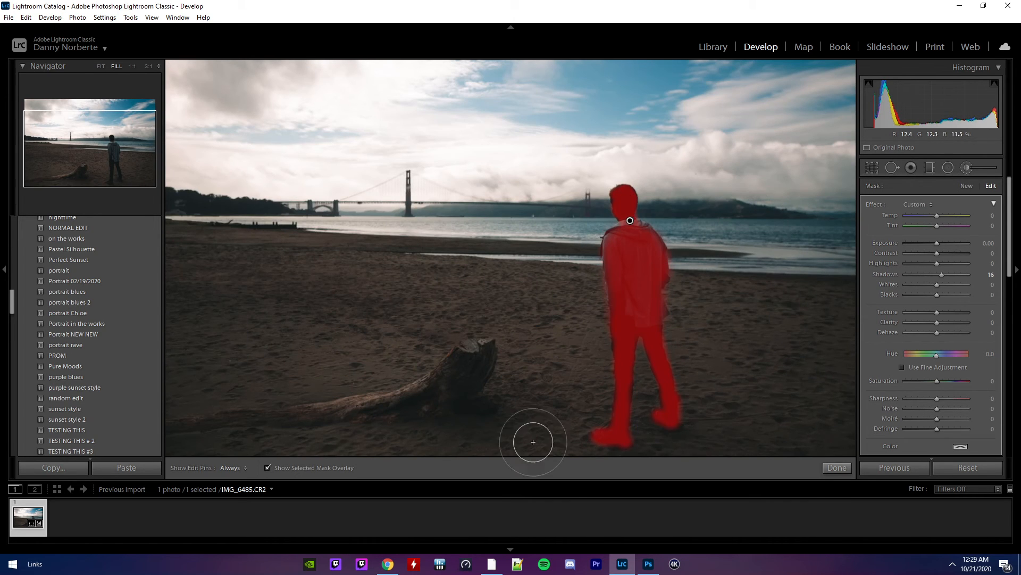
Step: Hide the overlay, set Exposure 0.90, Shadows 6, Texture 6, Clarity -5, and check mask coverage
click(269, 468)
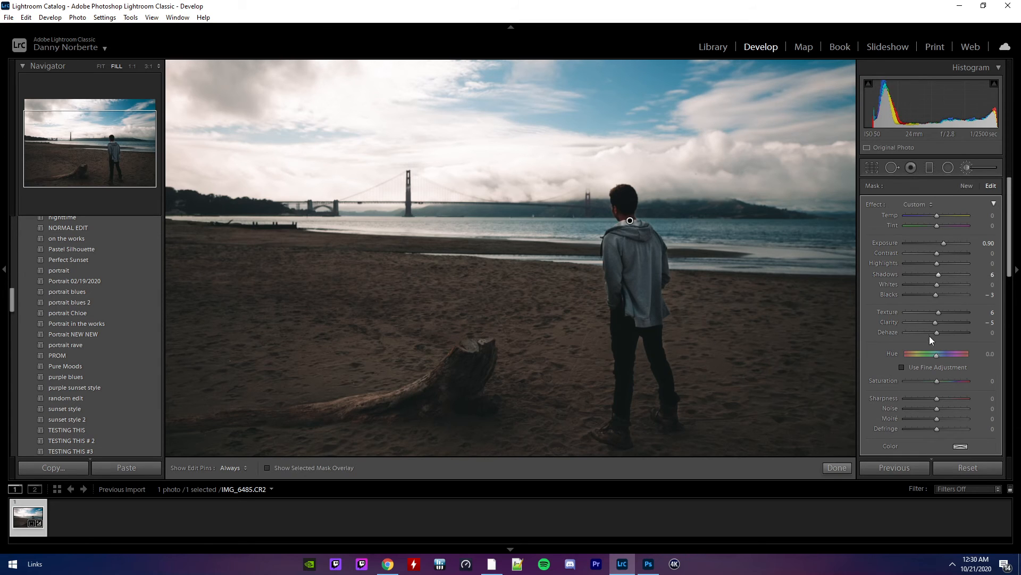
click(838, 468)
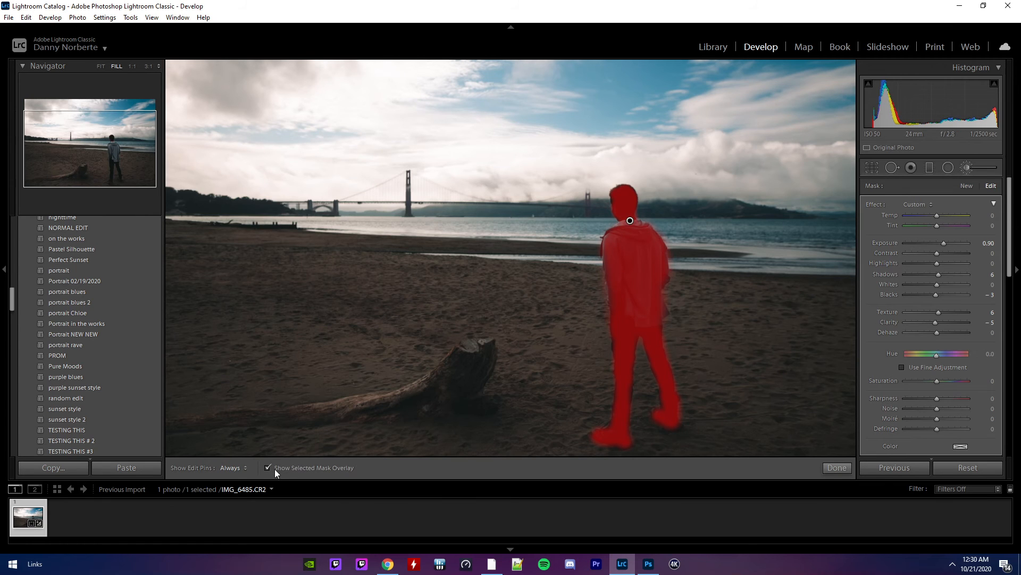
click(268, 468)
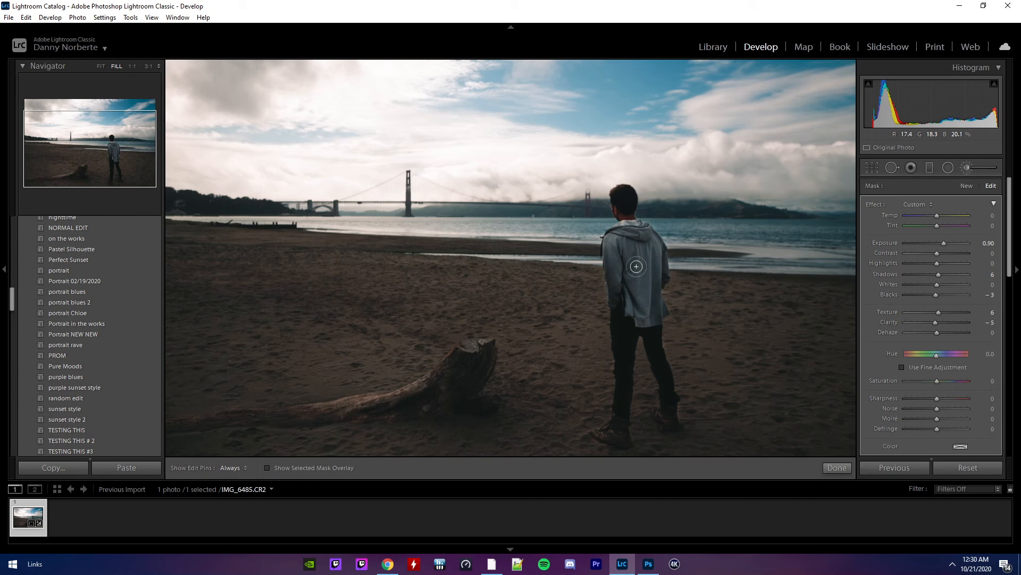
click(837, 468)
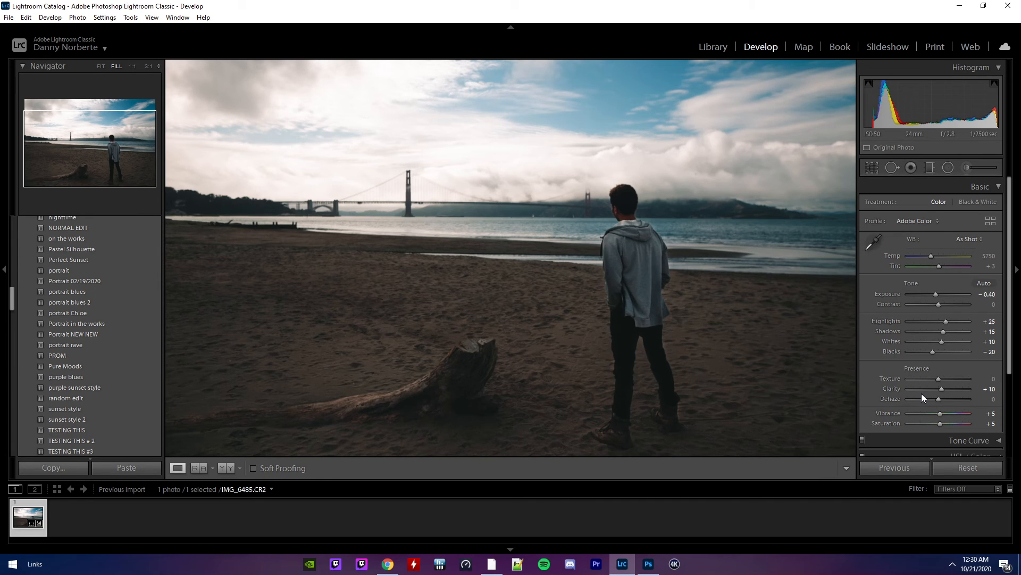
Step: Finish brush editing and collapse the editing panels
click(101, 66)
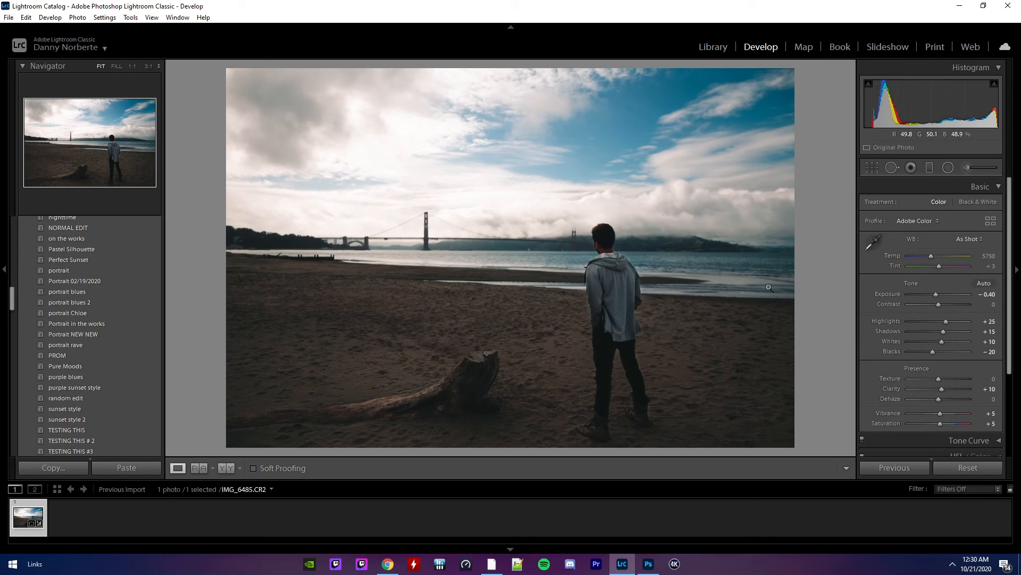
click(9, 18)
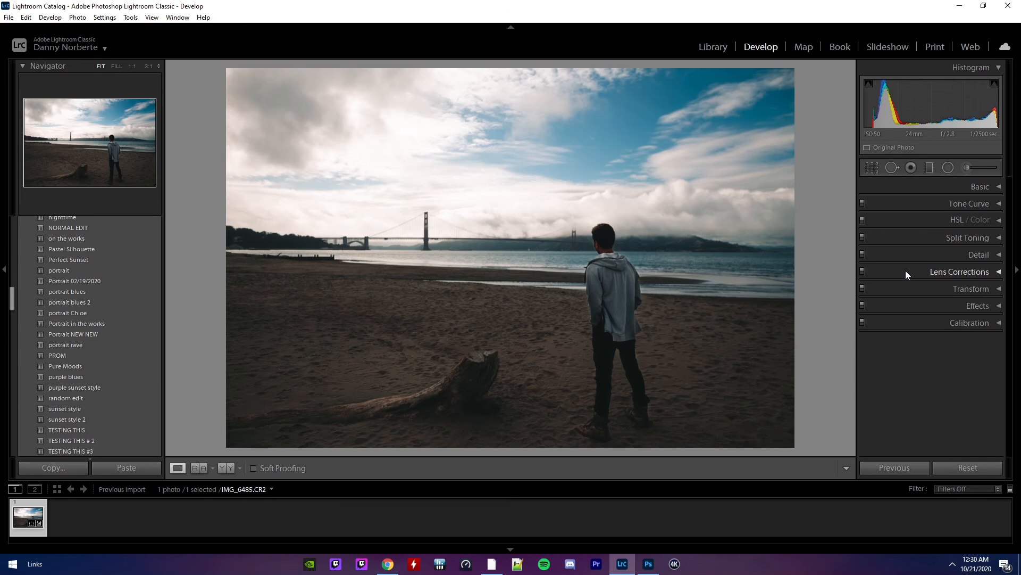
Step: Export the edited photo as IMG_6485.jpg to the Desktop via File > Export
click(9, 17)
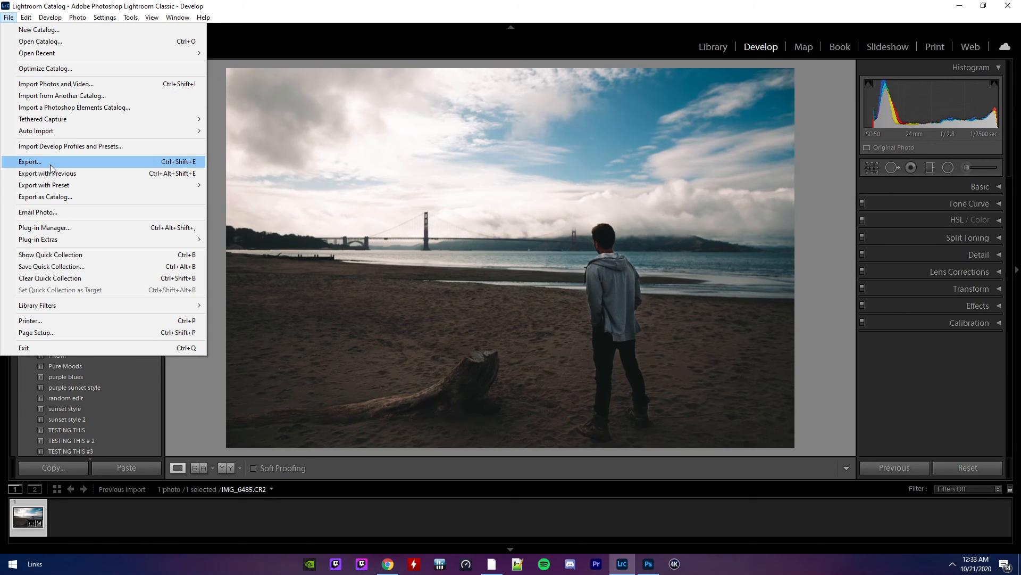
click(30, 161)
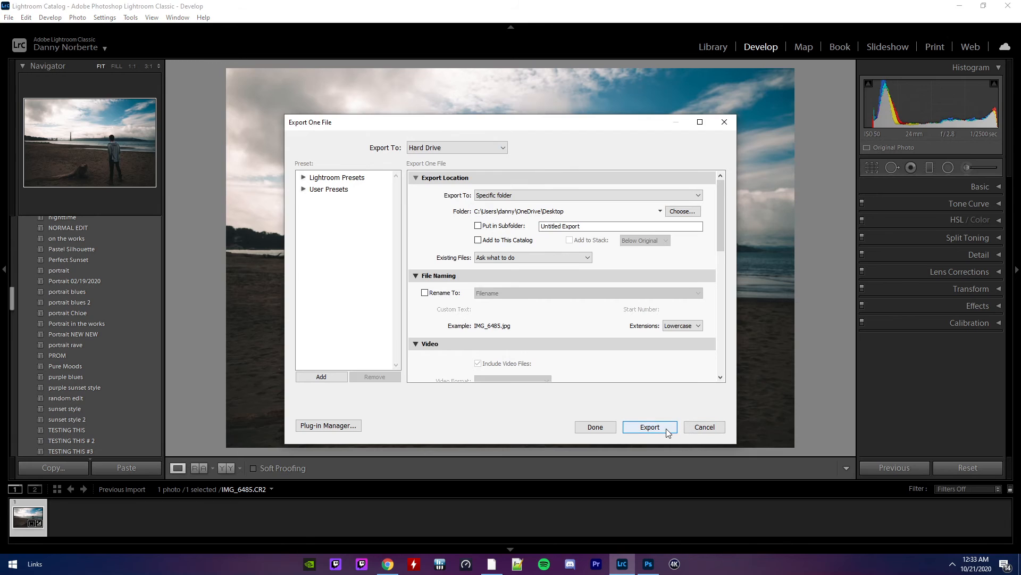
click(649, 427)
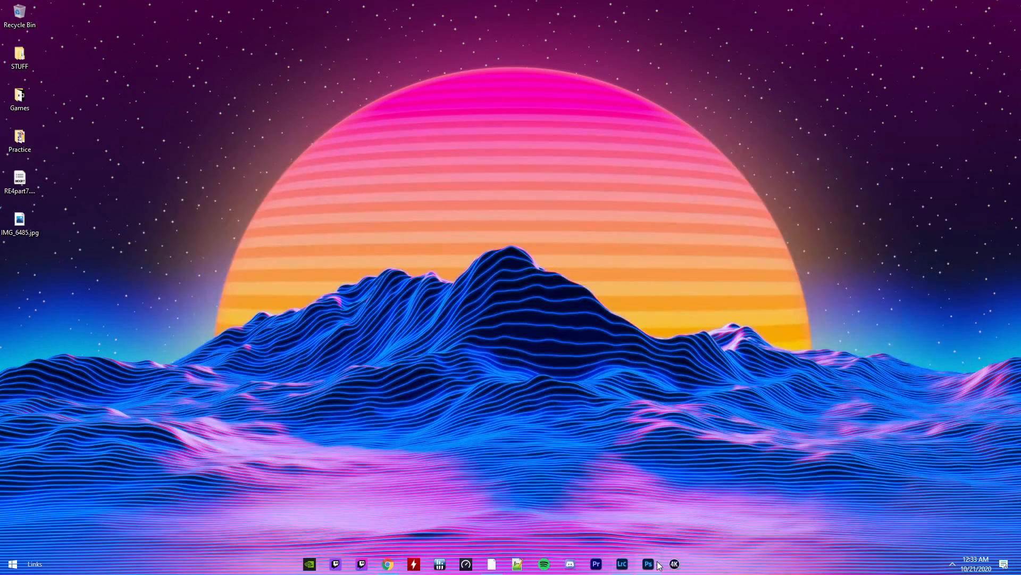
Step: Bring up Photoshop with the exported photo and browse the Pictures folder for the Resident Evil logo
click(648, 564)
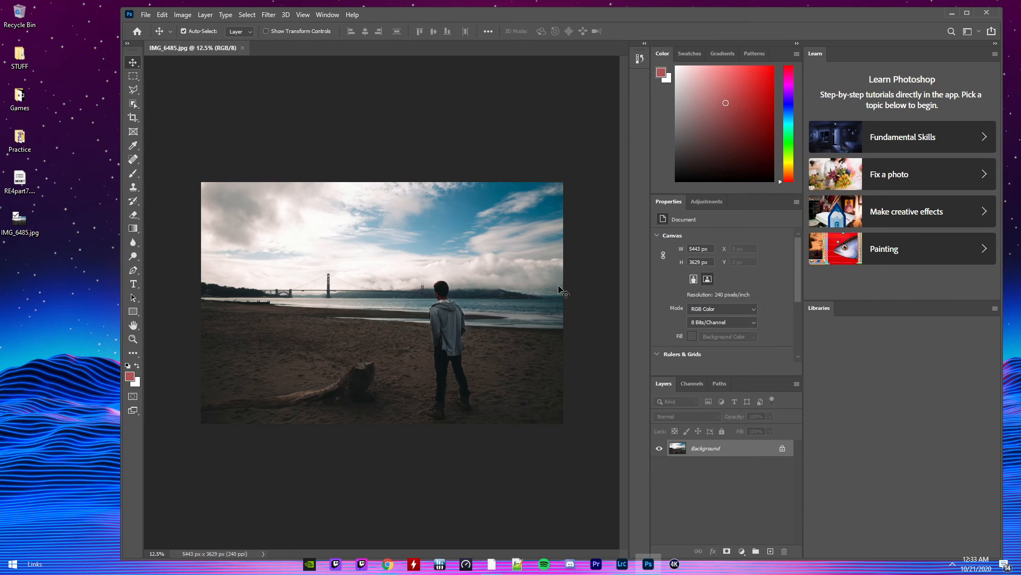
click(819, 308)
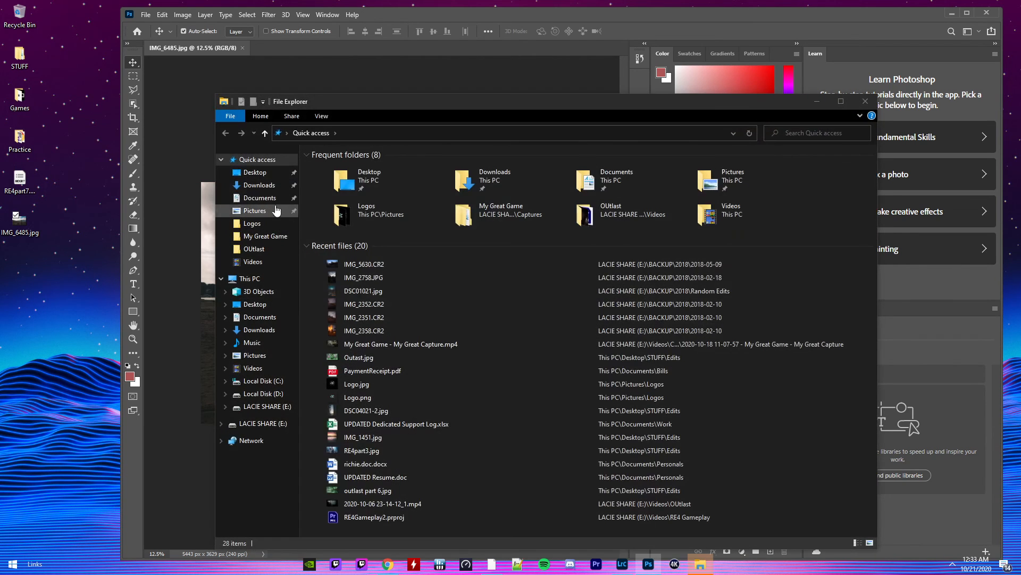
click(259, 184)
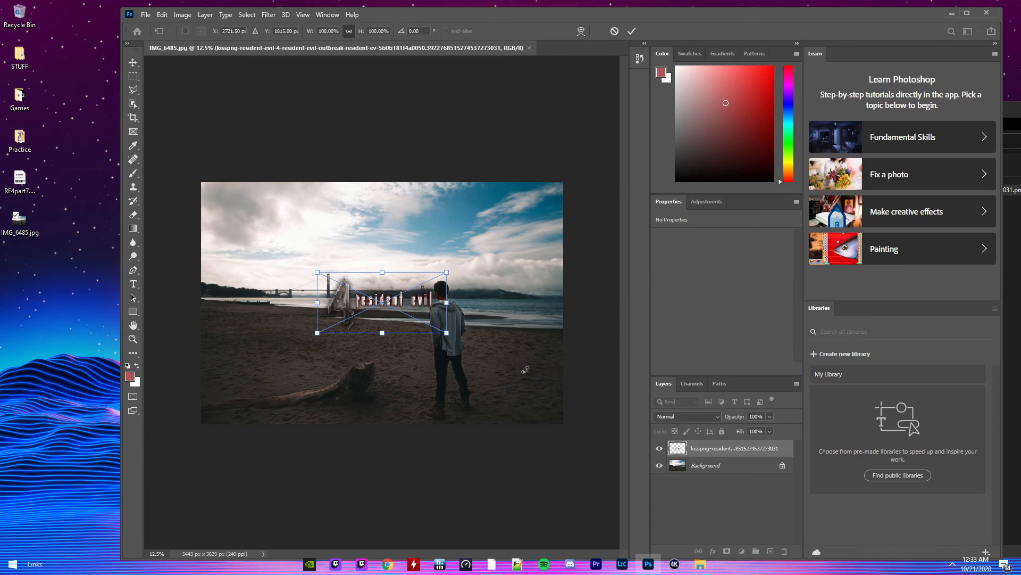
Step: Return to Photoshop to scale and position the placed Resident Evil logo
click(699, 564)
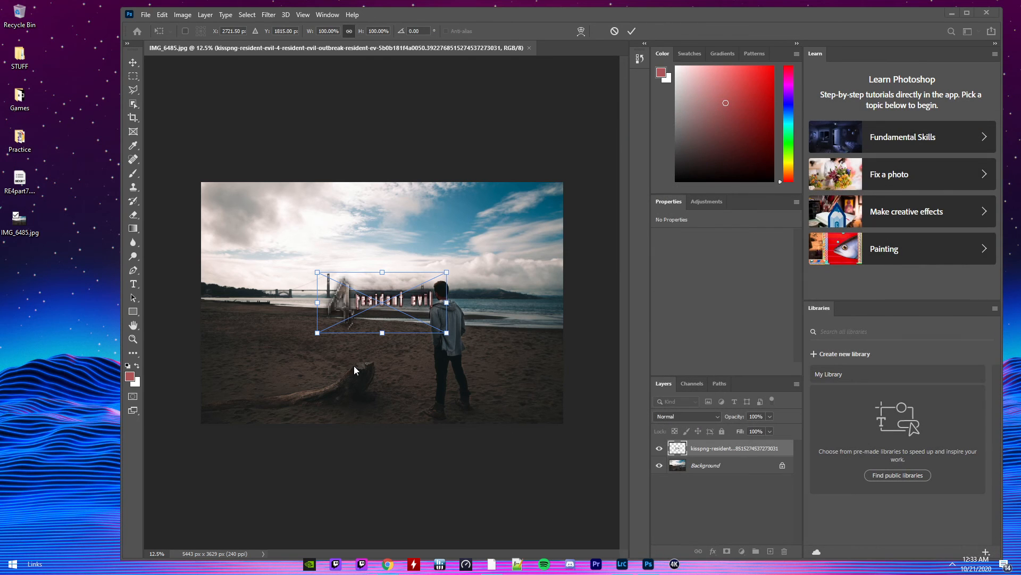
mouse_move(319, 280)
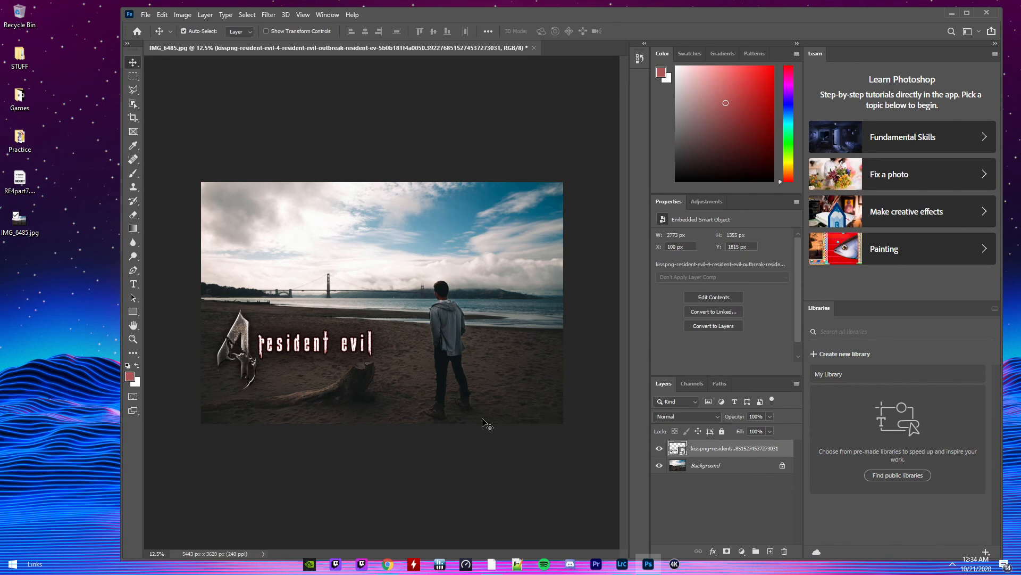
mouse_move(257, 411)
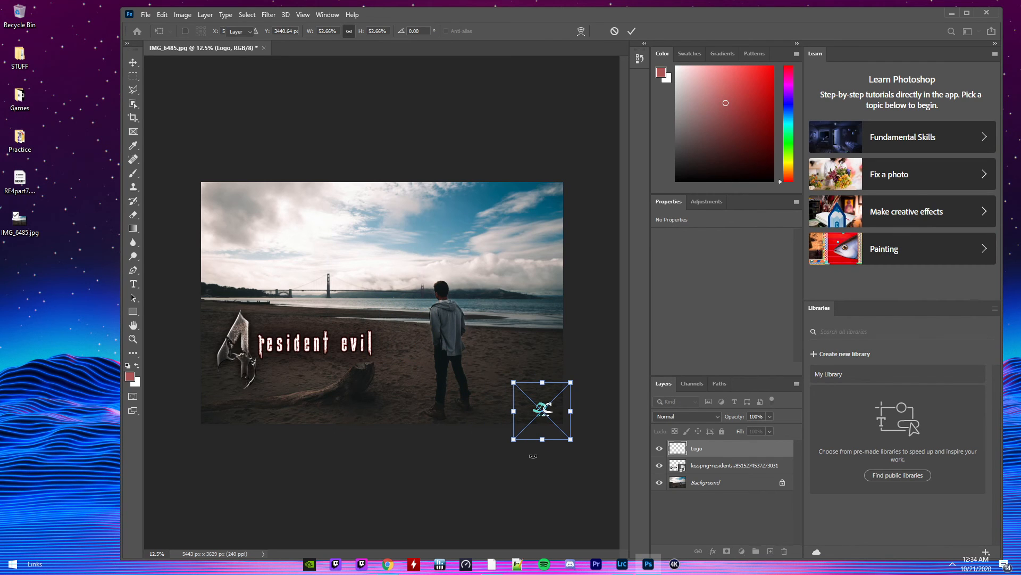
Step: Commit the small channel logo in the photo's bottom-right corner
click(630, 31)
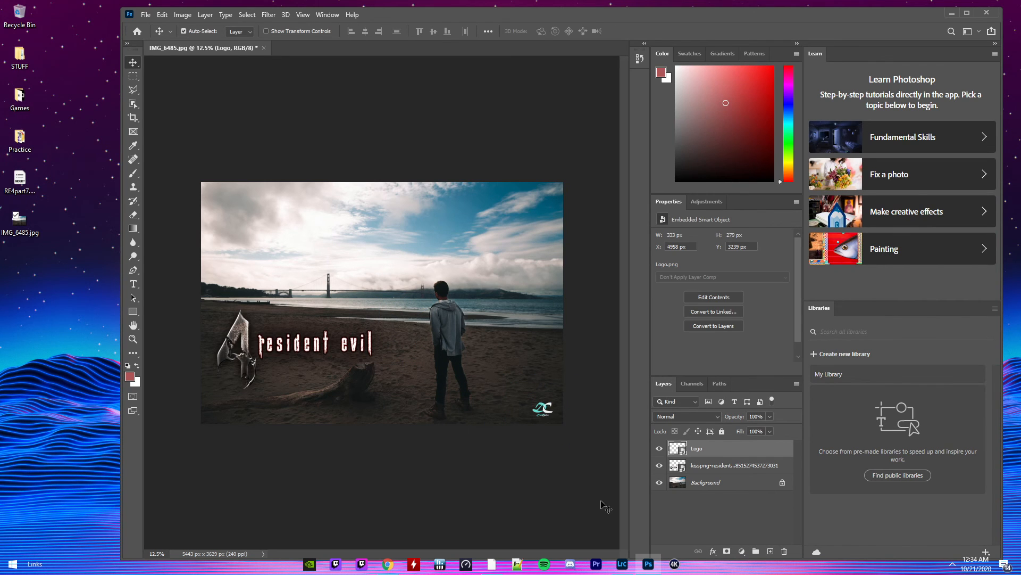
mouse_move(206, 287)
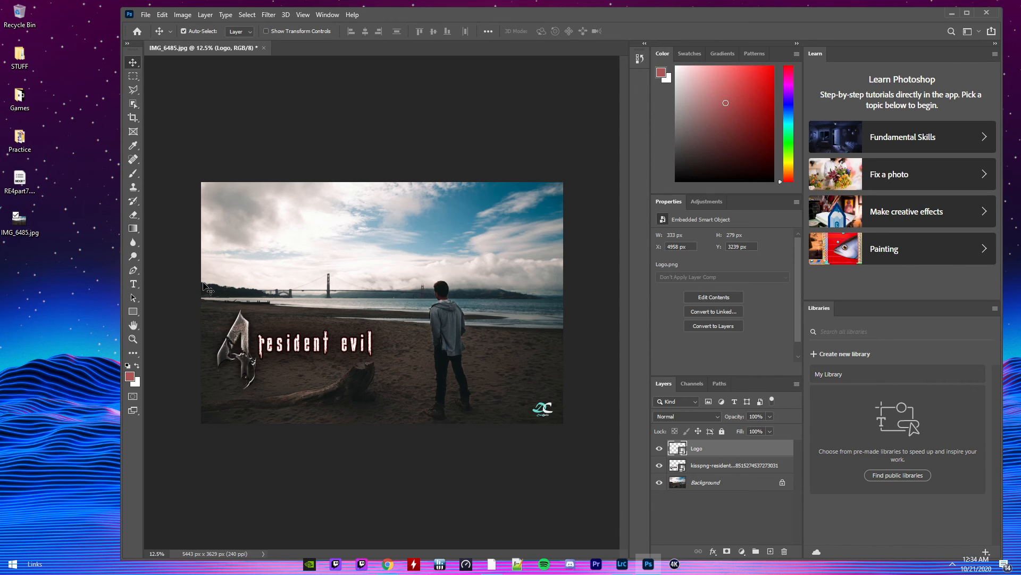
mouse_move(239, 374)
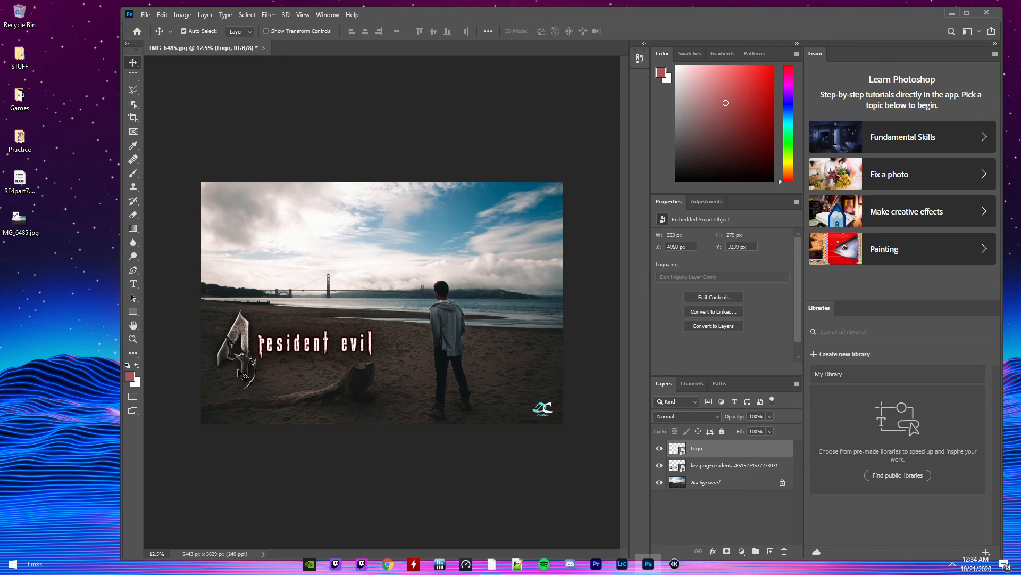
mouse_move(248, 383)
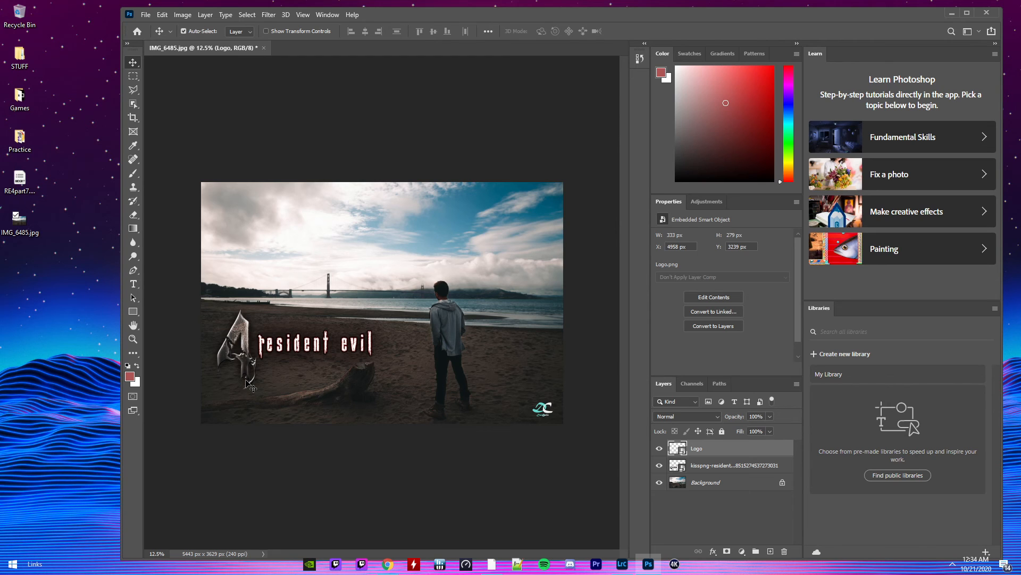
mouse_move(160, 297)
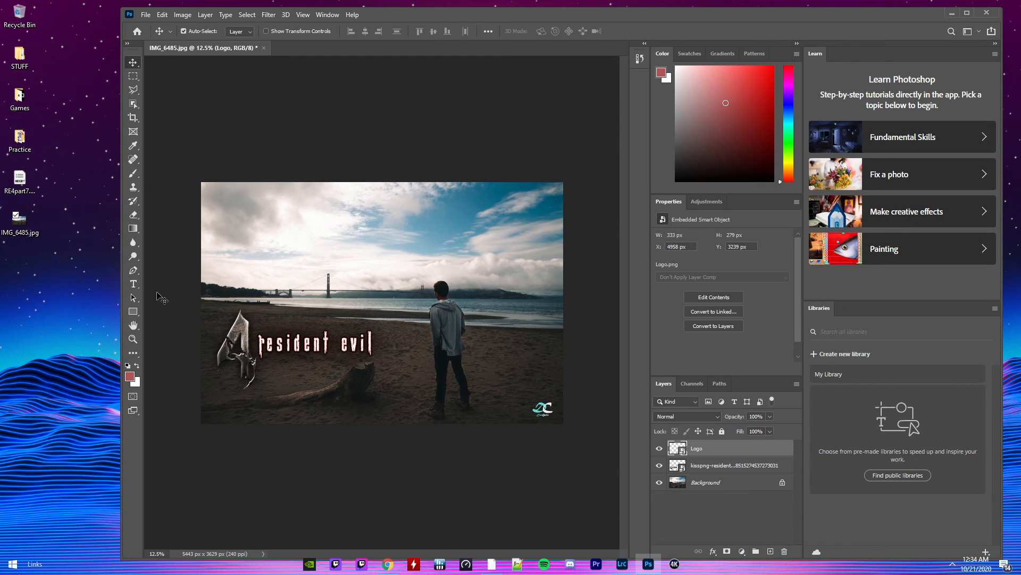
Step: Add a white text layer reading 'PART 7' in the sky at the upper right
click(133, 283)
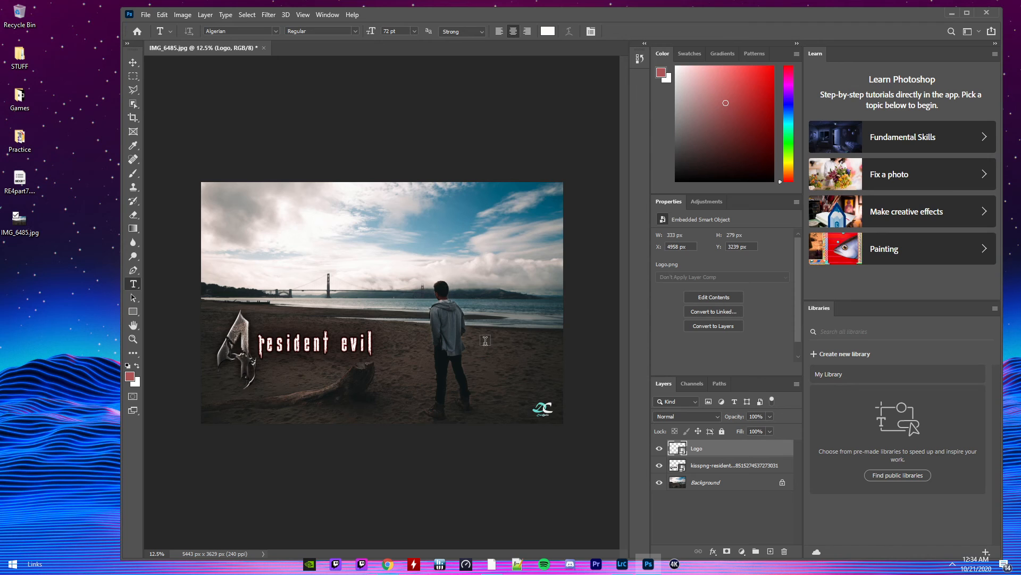
mouse_move(401, 231)
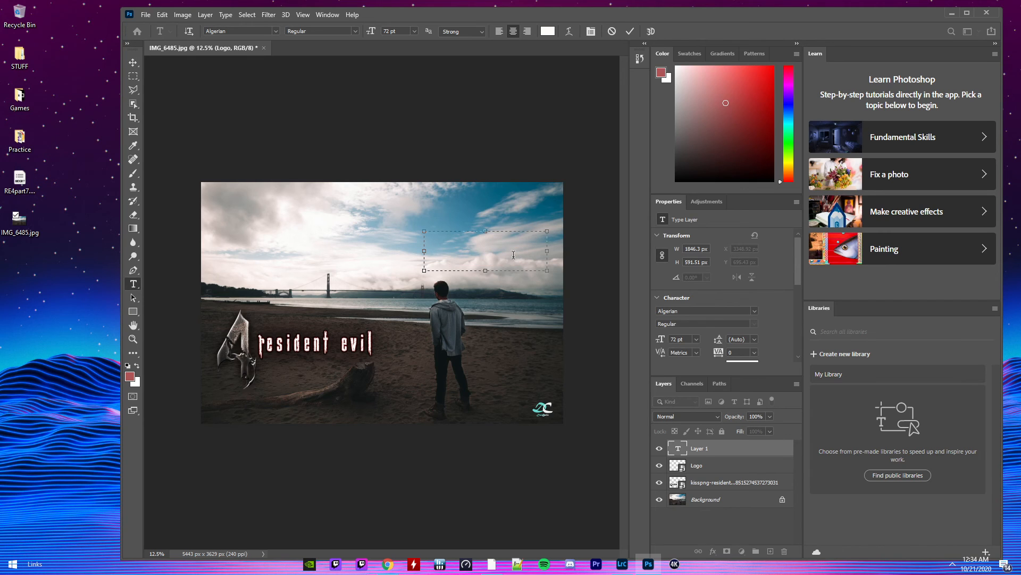
text(PART)
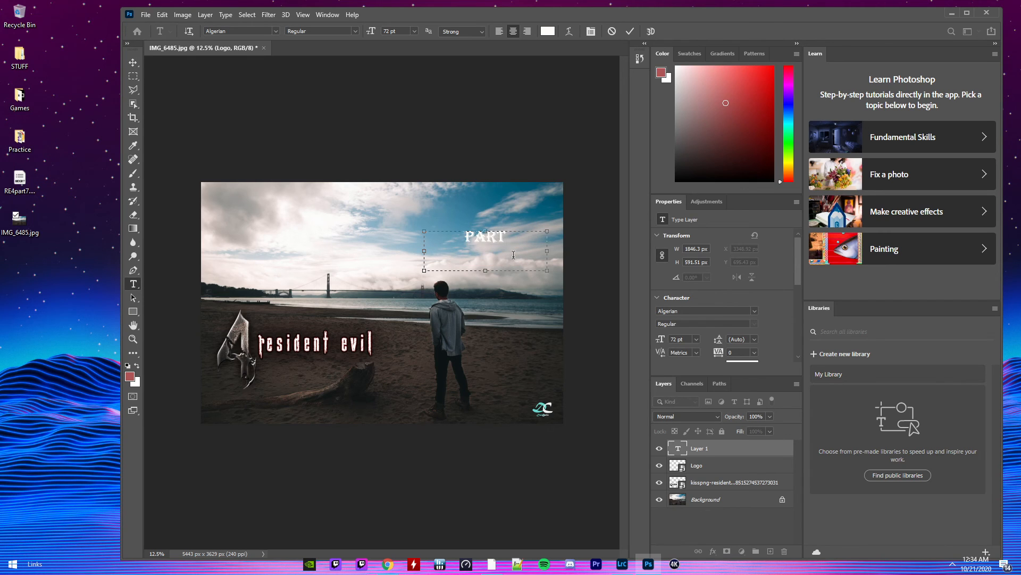
text(7)
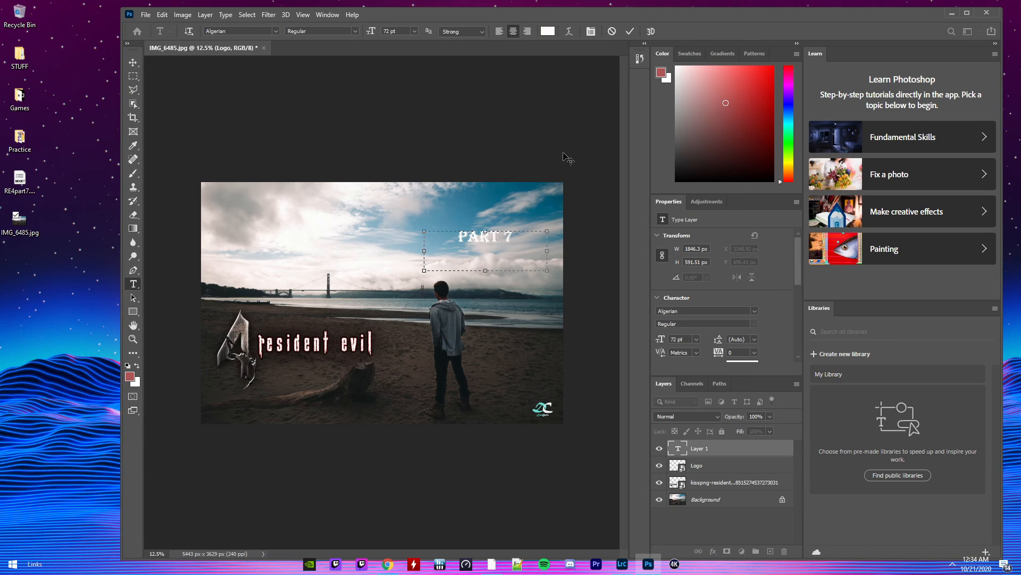
Step: Recolour the PART 7 text from white to a lighter brown shade
click(546, 31)
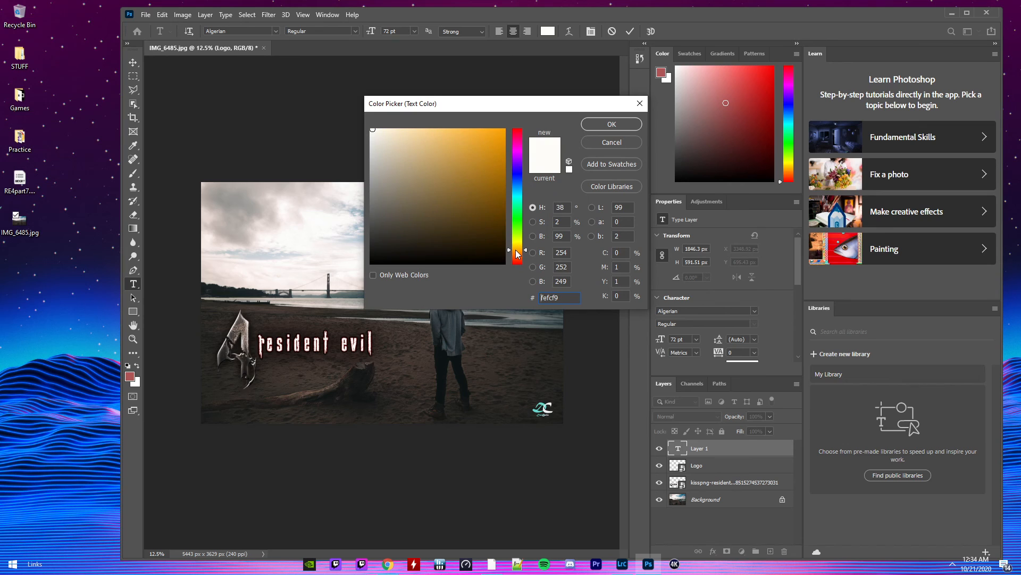
click(485, 218)
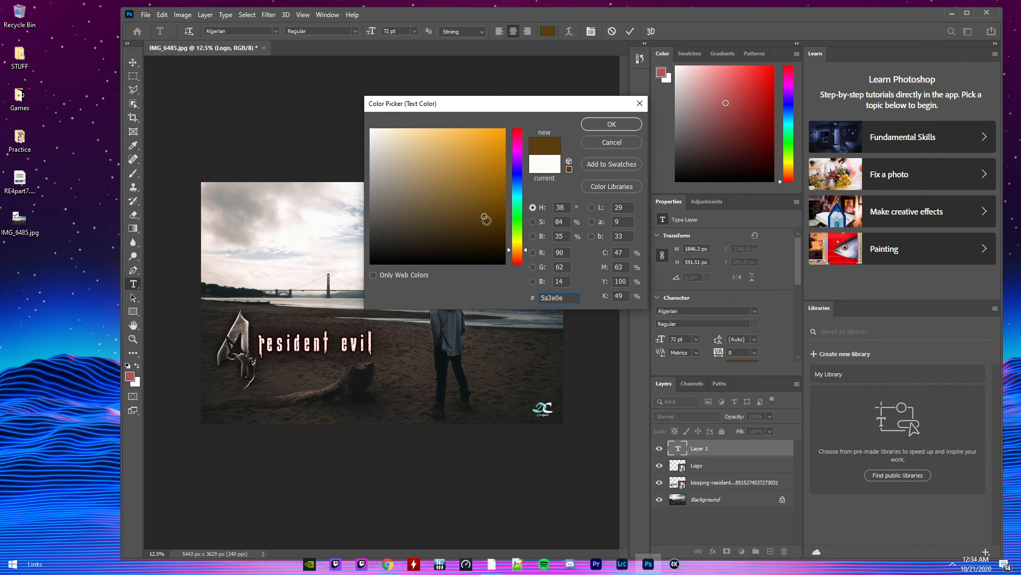
click(448, 212)
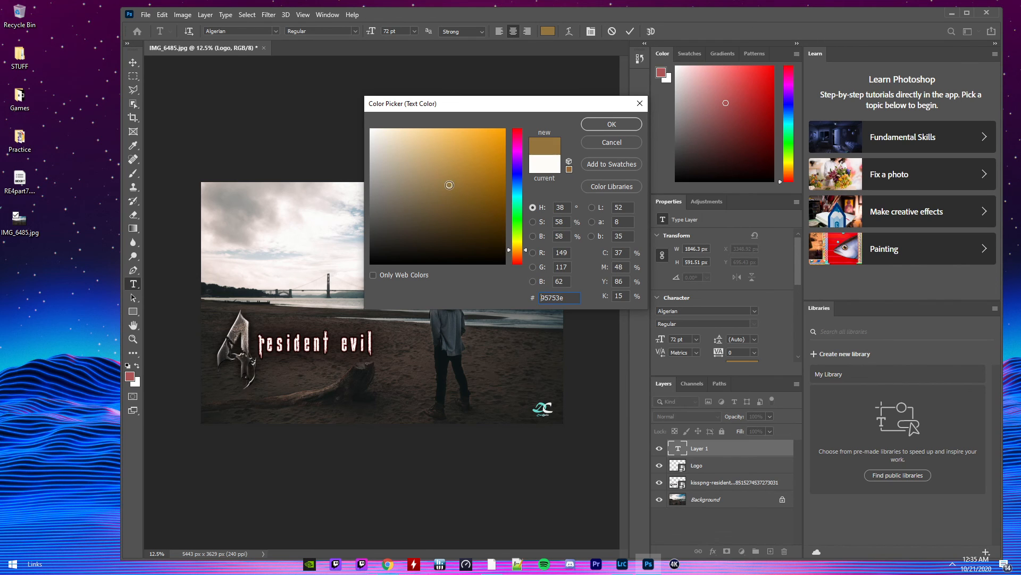
click(610, 124)
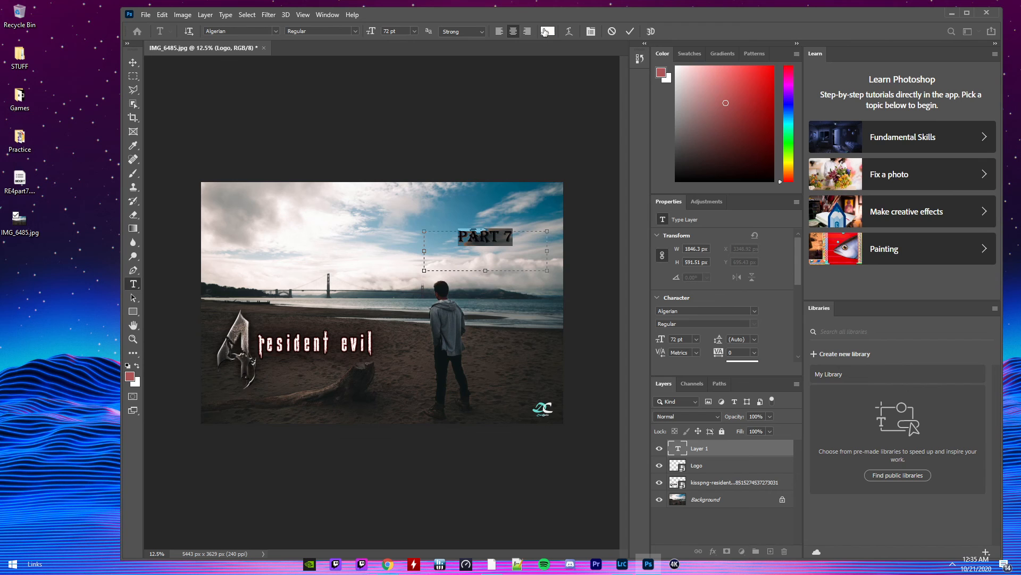
Step: Adjust the text colour again, shifting the hue toward an orange-gold tone
click(548, 31)
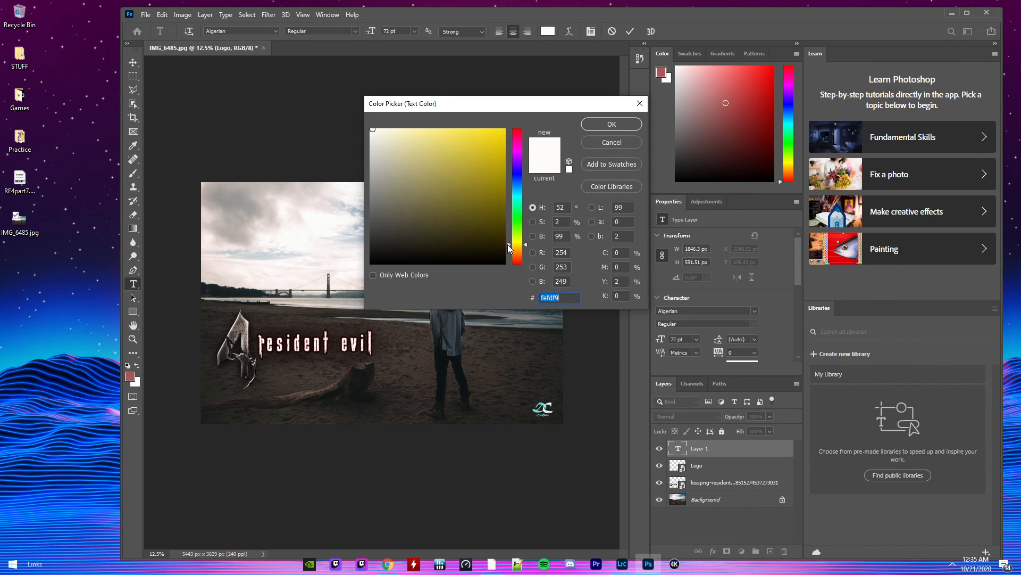
click(508, 254)
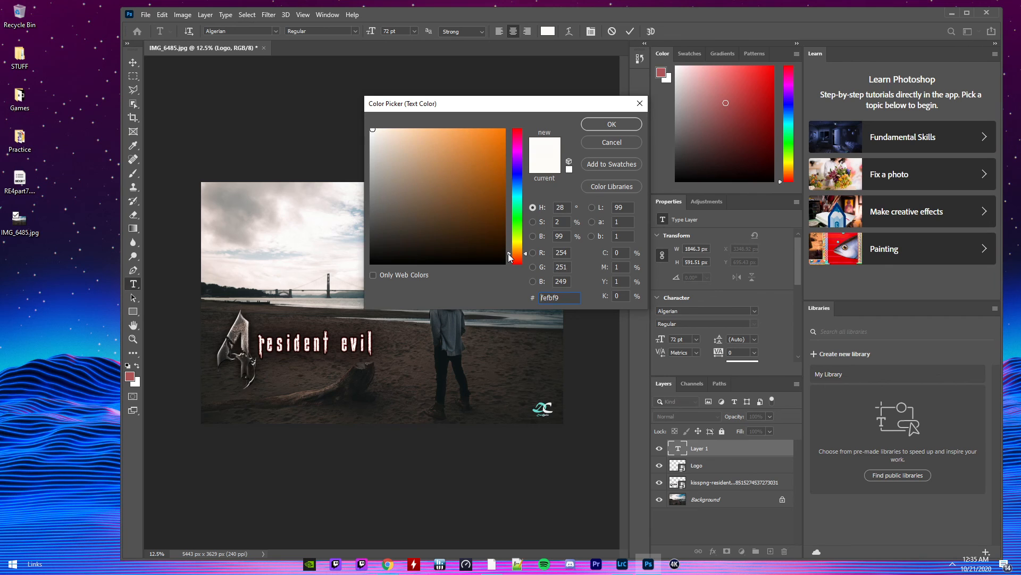
click(461, 169)
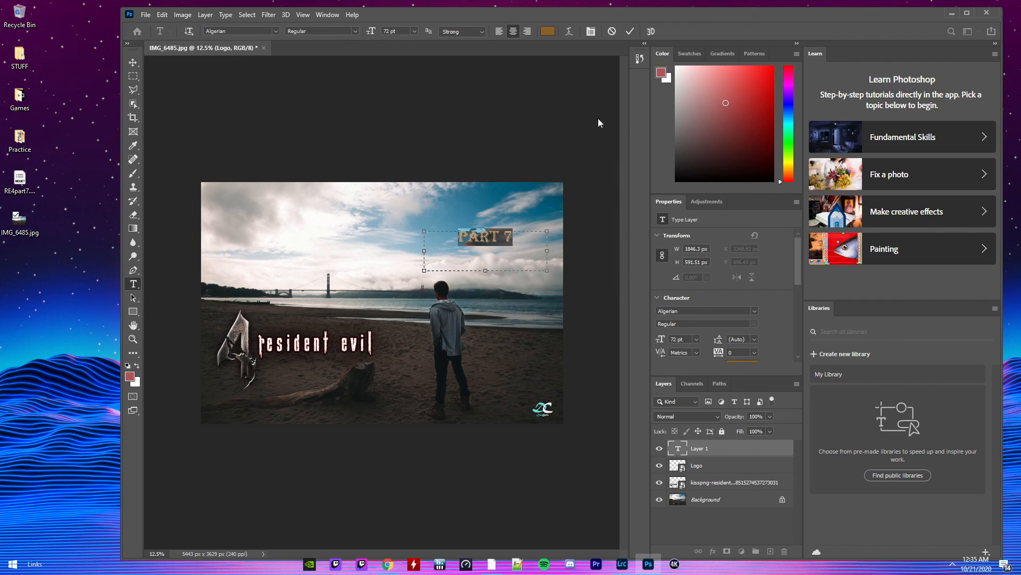
mouse_move(503, 359)
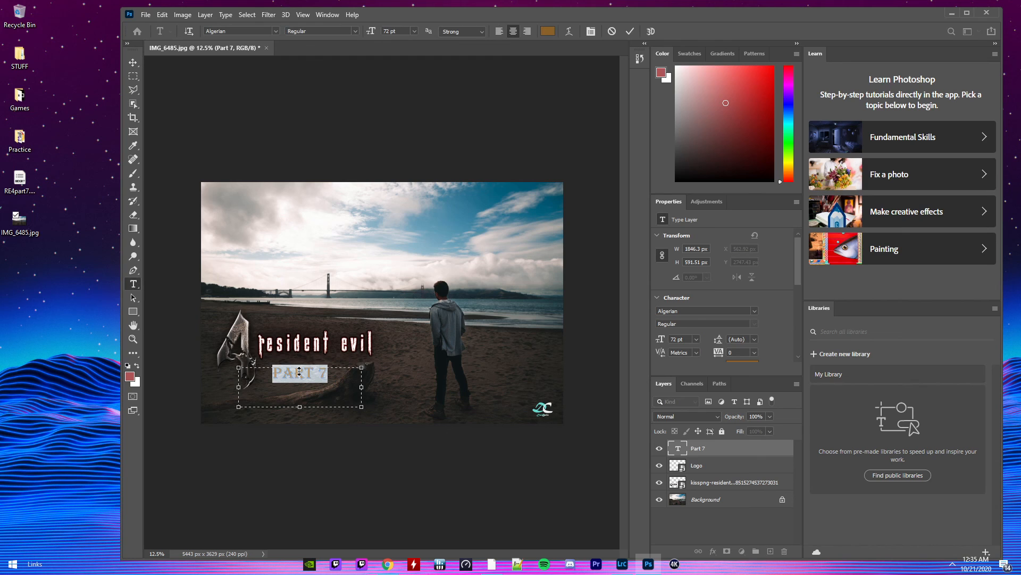
Step: Enlarge the PART 7 text to 80 pt beneath the Resident Evil logo and commit it
click(414, 31)
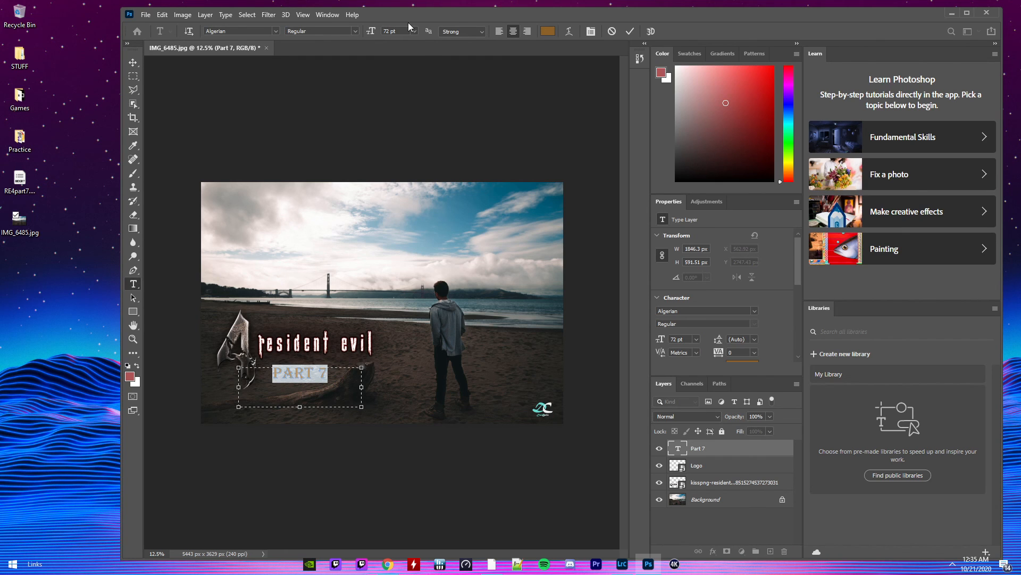
triple_click(397, 30)
text(80)
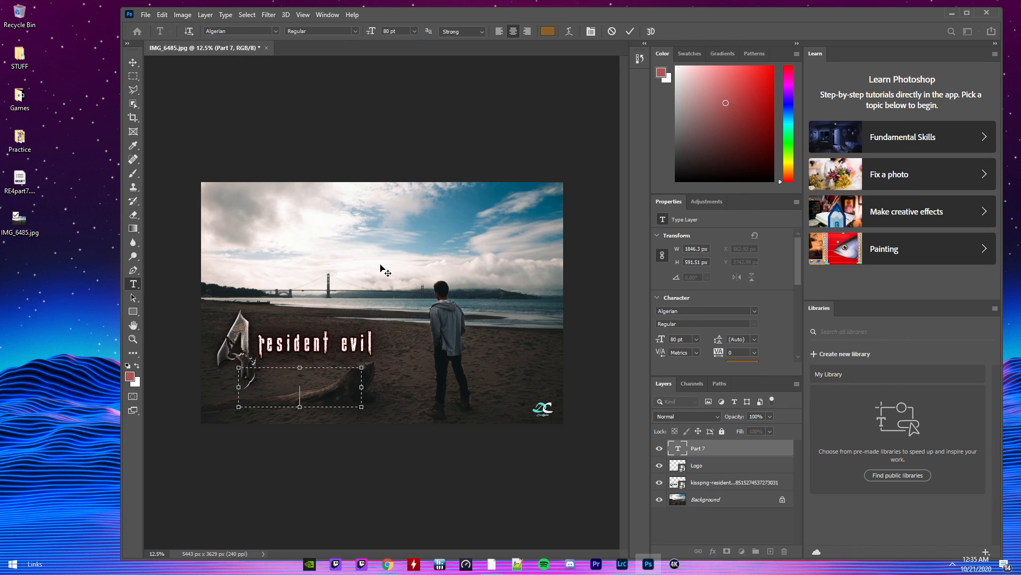
text(PART 7)
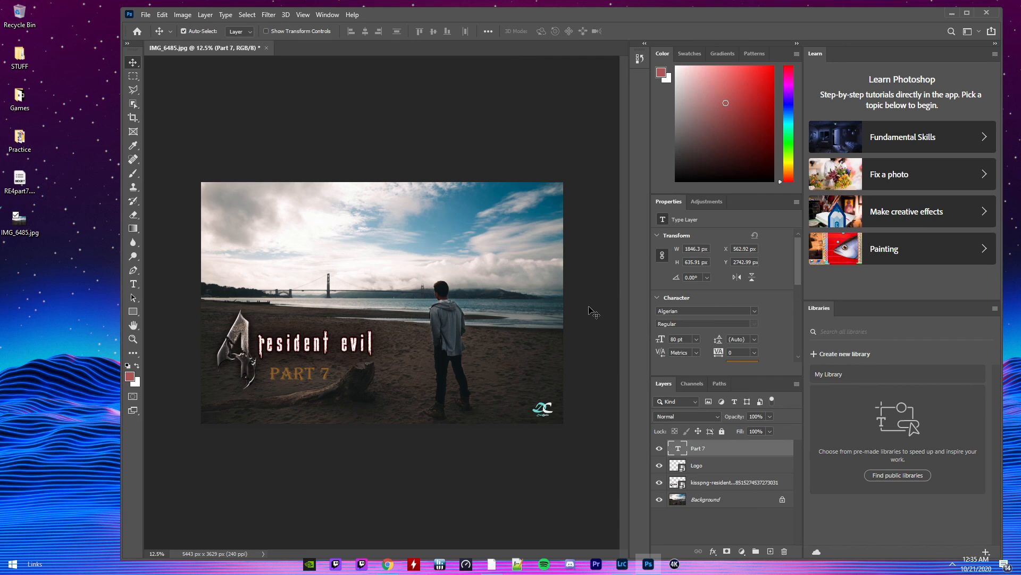
click(162, 14)
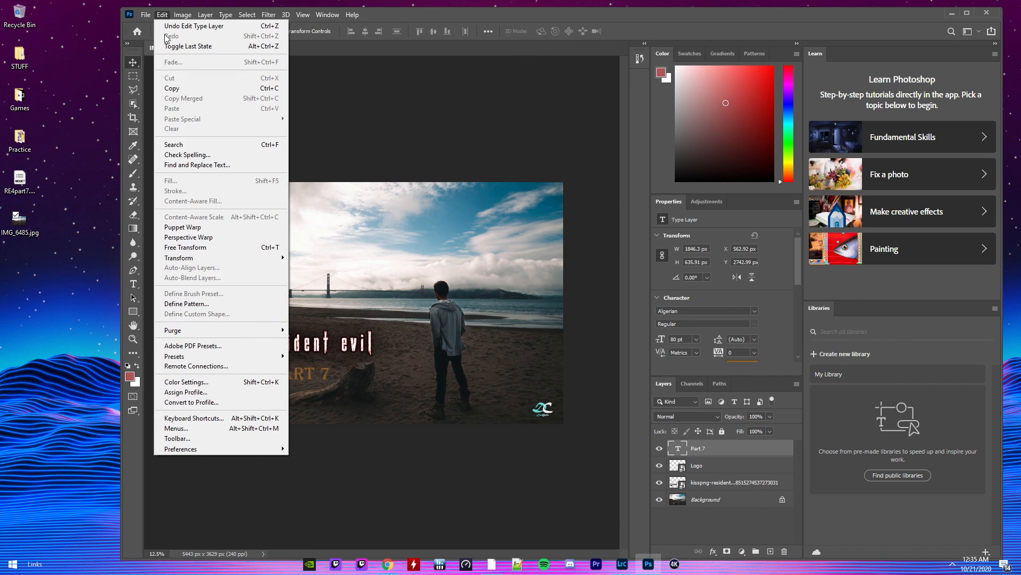
Step: Save the thumbnail to the Desktop as JPEG 'RE4prt7.jpg', accepting the JPEG options
click(146, 14)
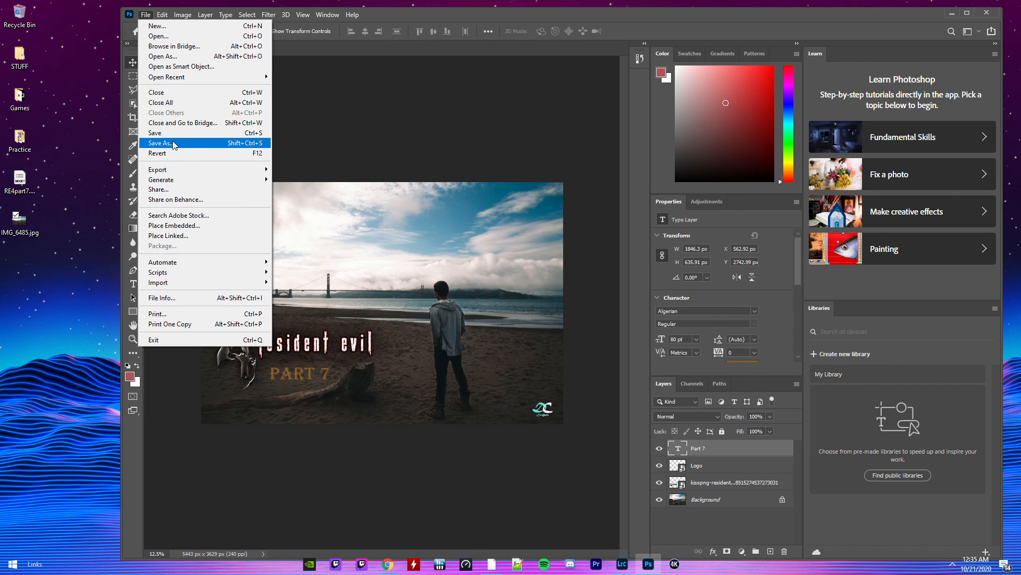
click(162, 142)
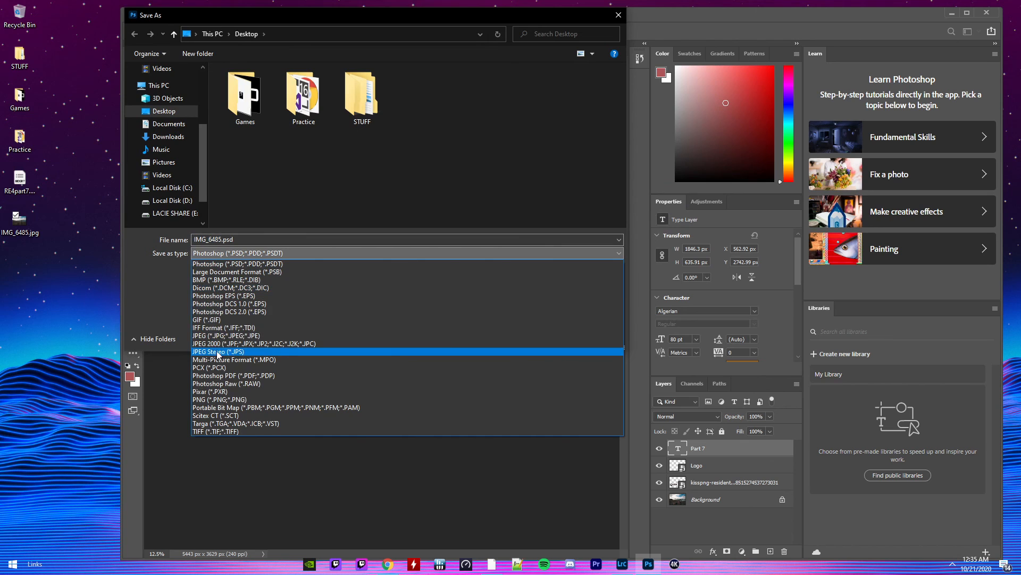
click(217, 336)
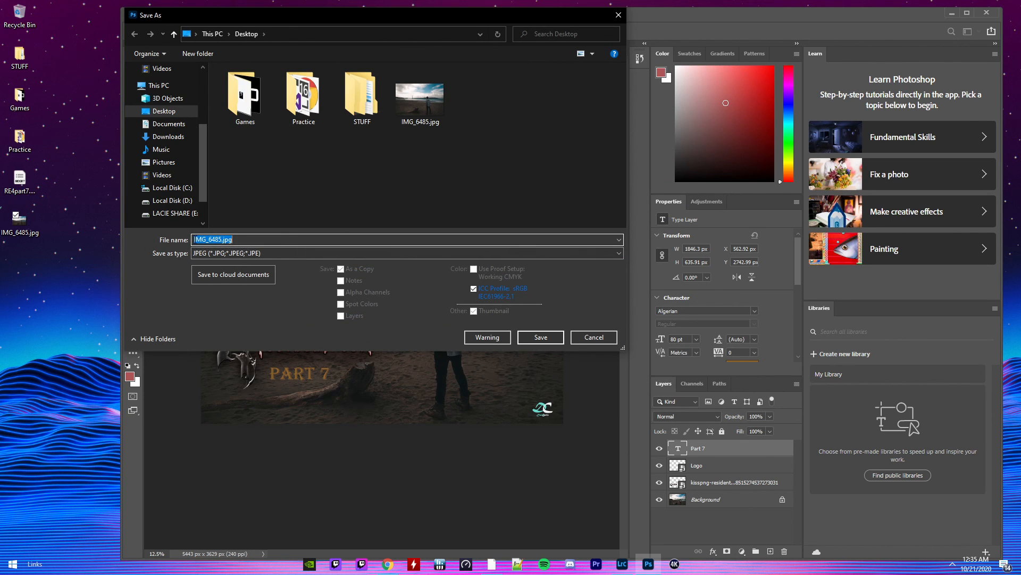
text(RE4pr)
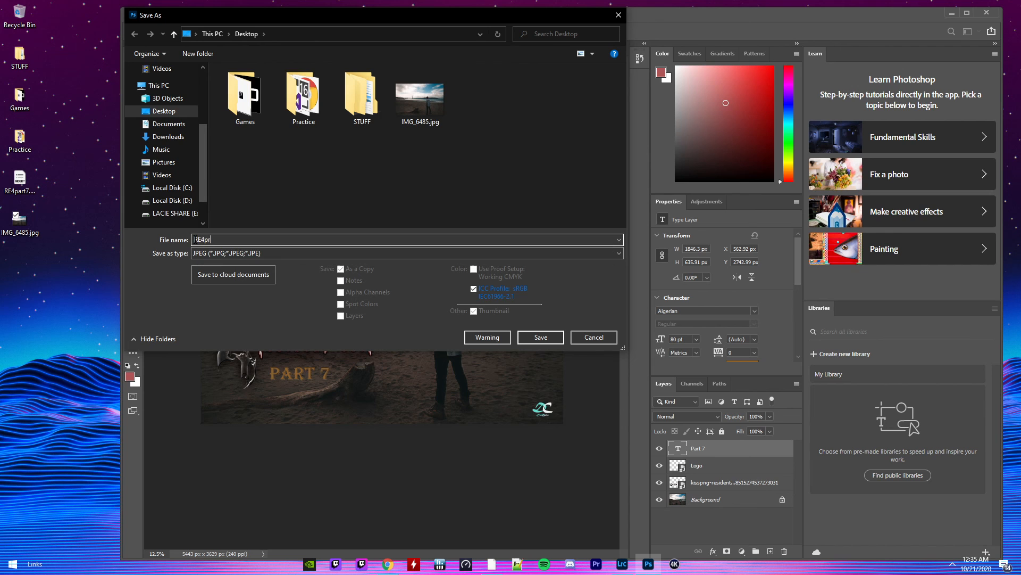
text(t7)
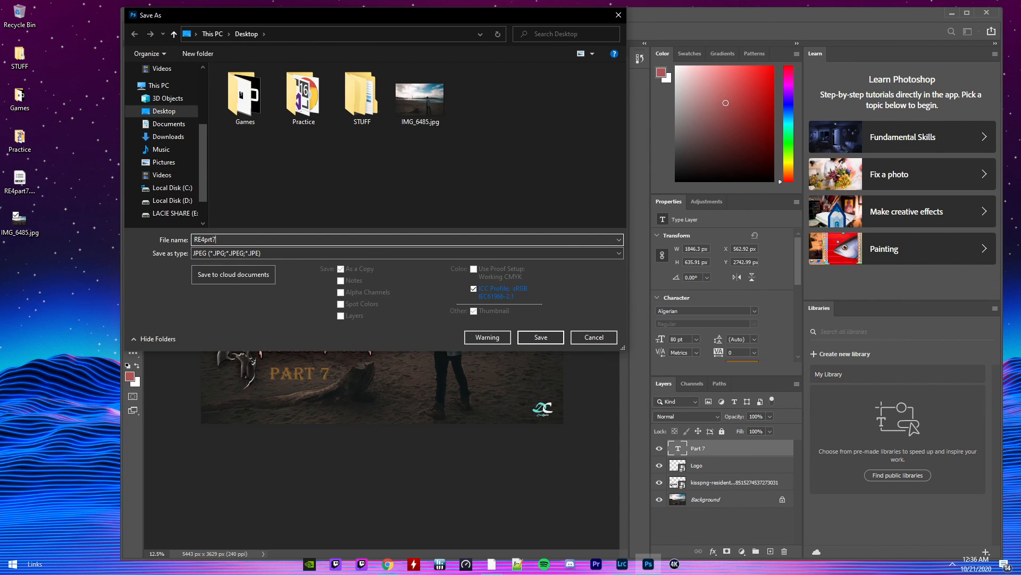
click(541, 337)
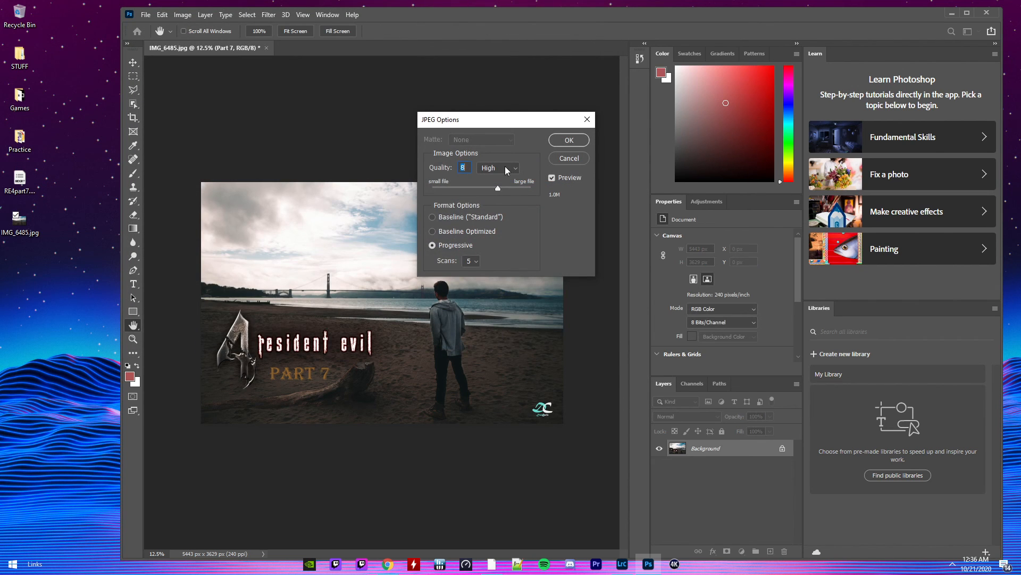
click(567, 139)
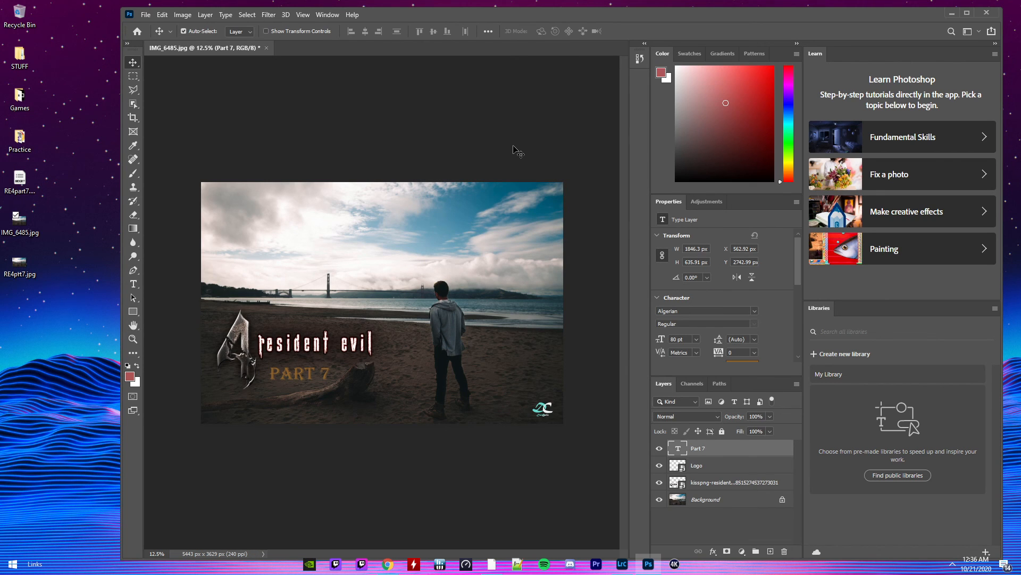
mouse_move(524, 130)
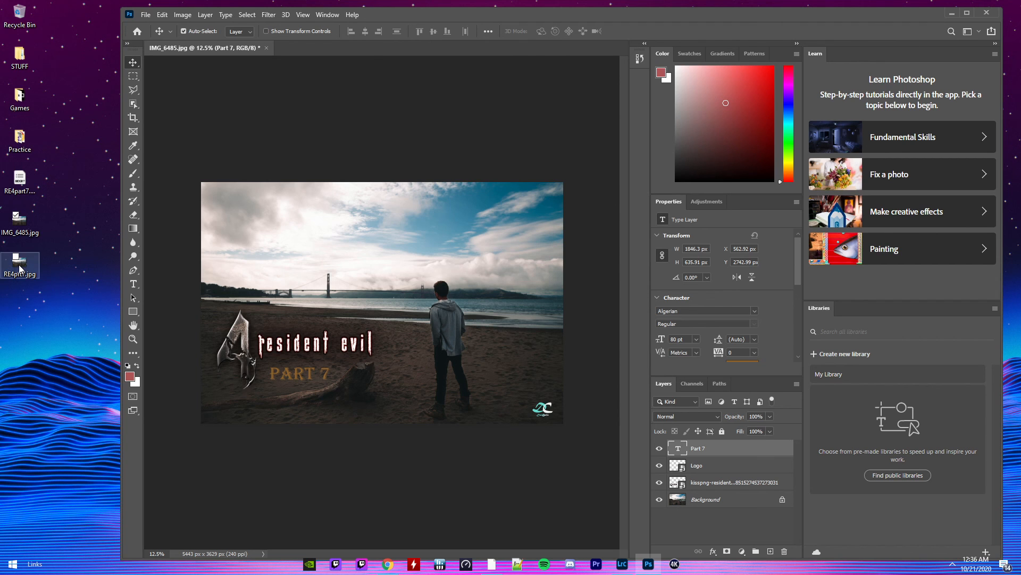
Step: Preview the saved RE4prt7.jpg in Windows Photos
double_click(19, 260)
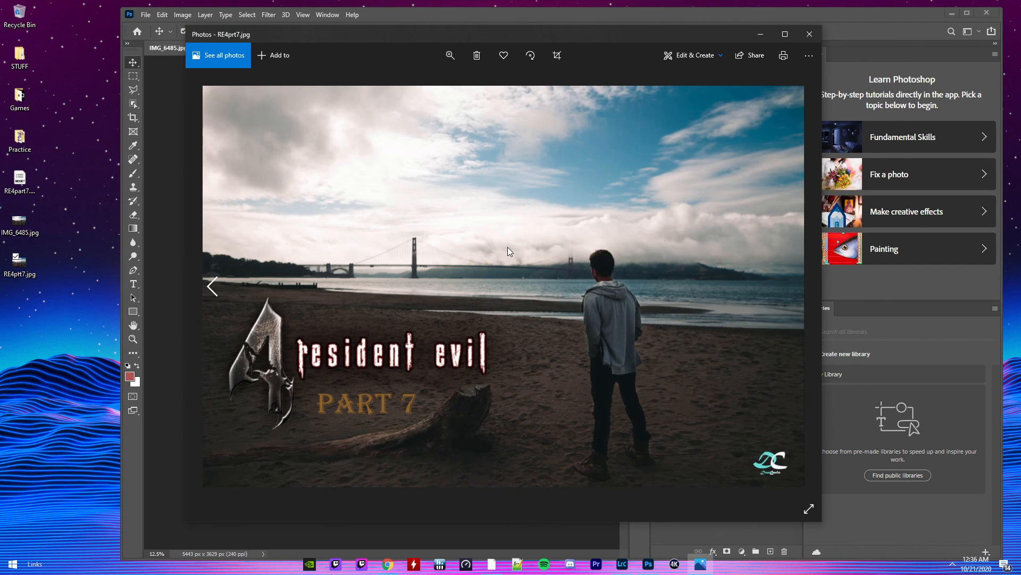